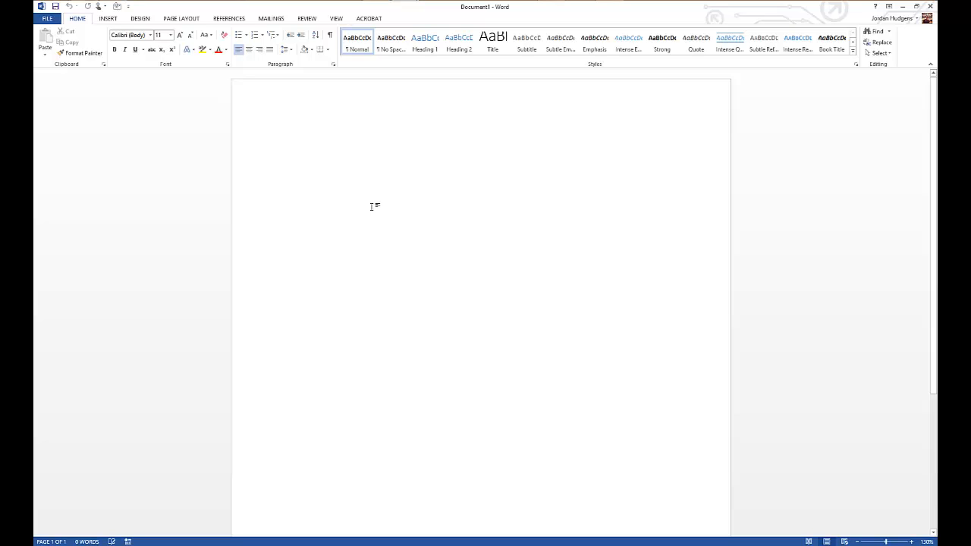
Type the title 'Pricing Table' on the first line, with a blank line below.
left_click(290, 143)
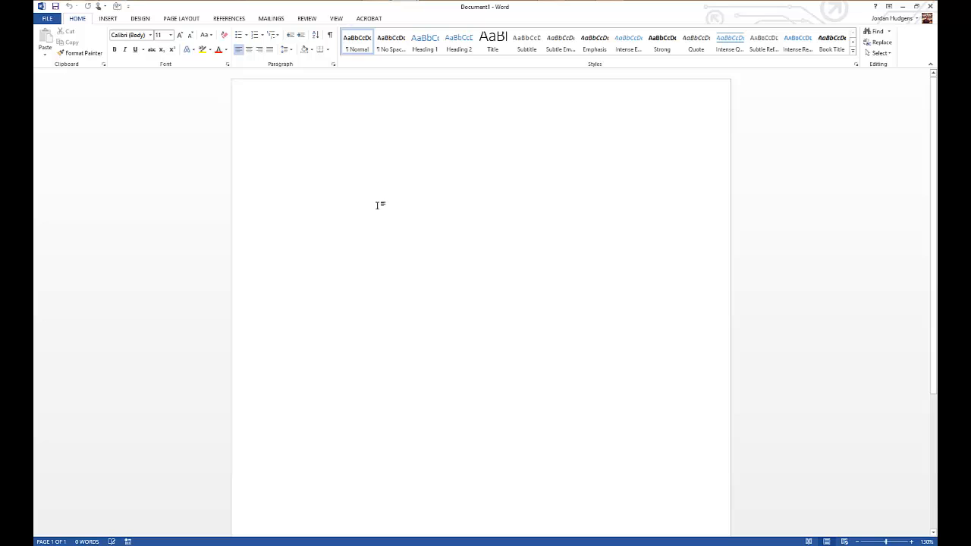
mouse_move(379, 209)
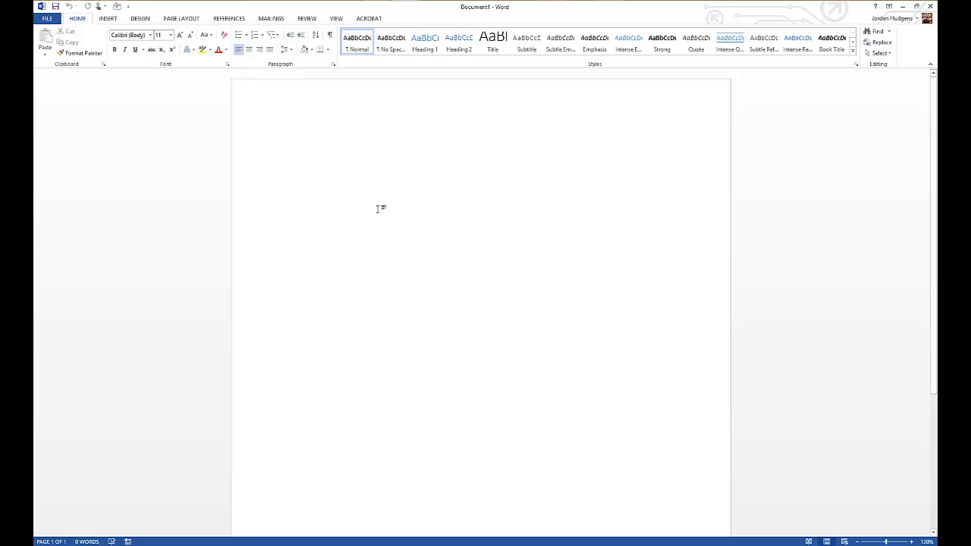
mouse_move(365, 205)
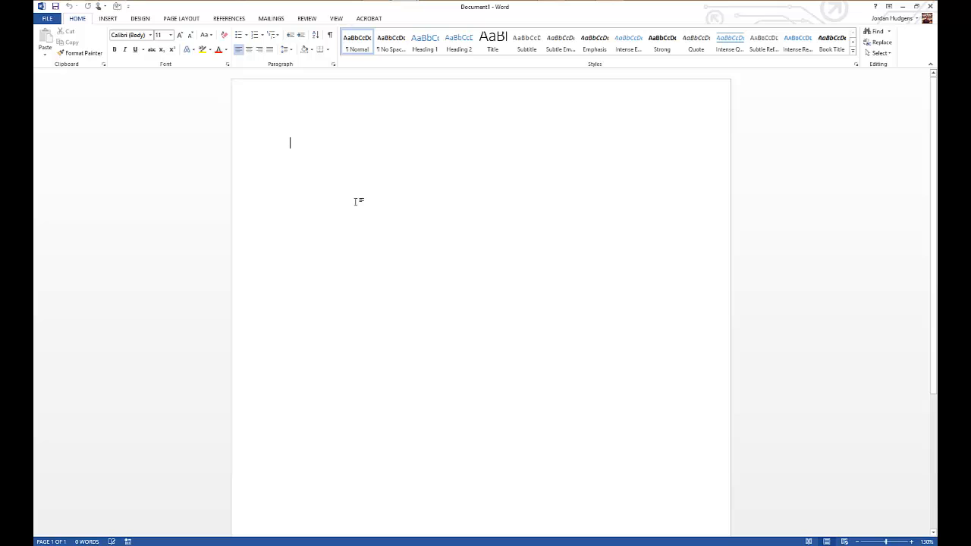
type("Pricing Tab")
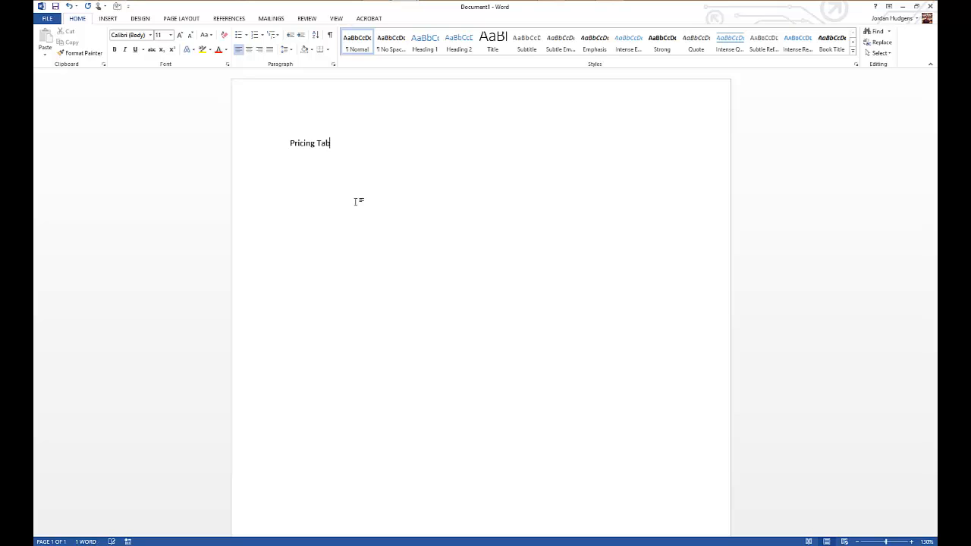
type("le")
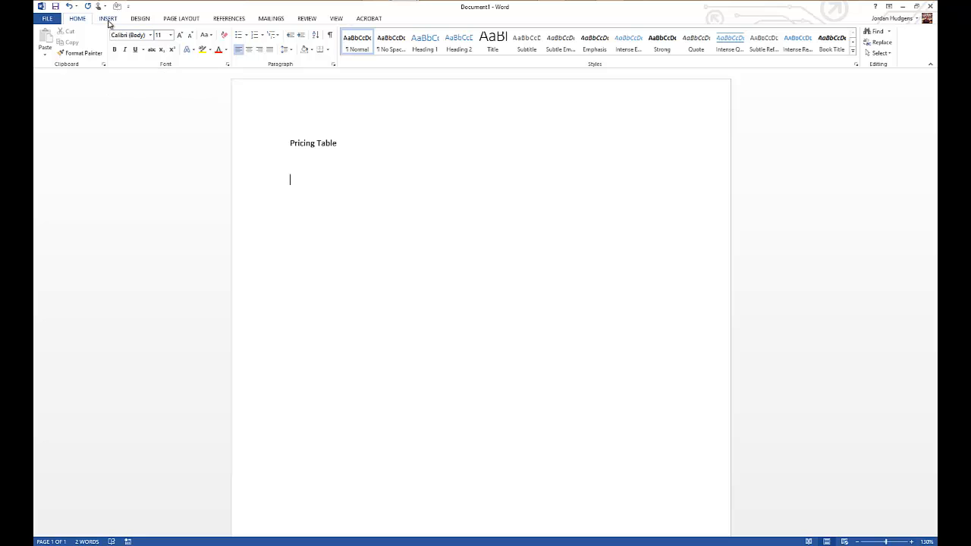
Bring up the Insert Table dropdown beneath the Pricing Table title.
left_click(103, 18)
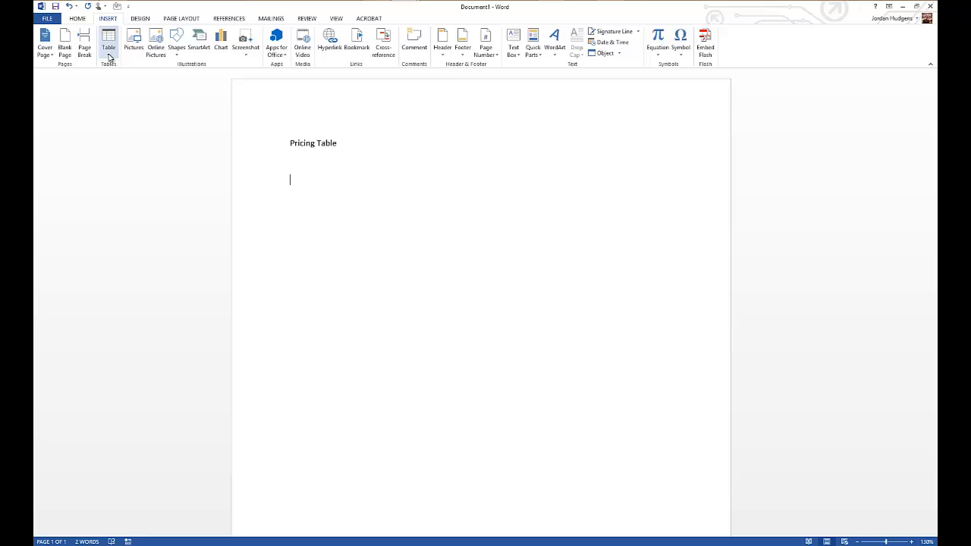
mouse_move(111, 42)
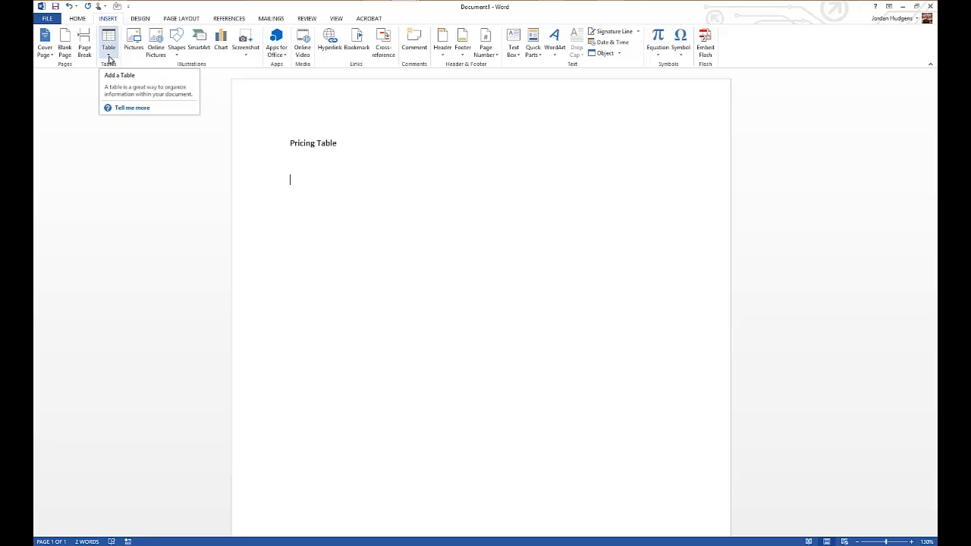
left_click(111, 40)
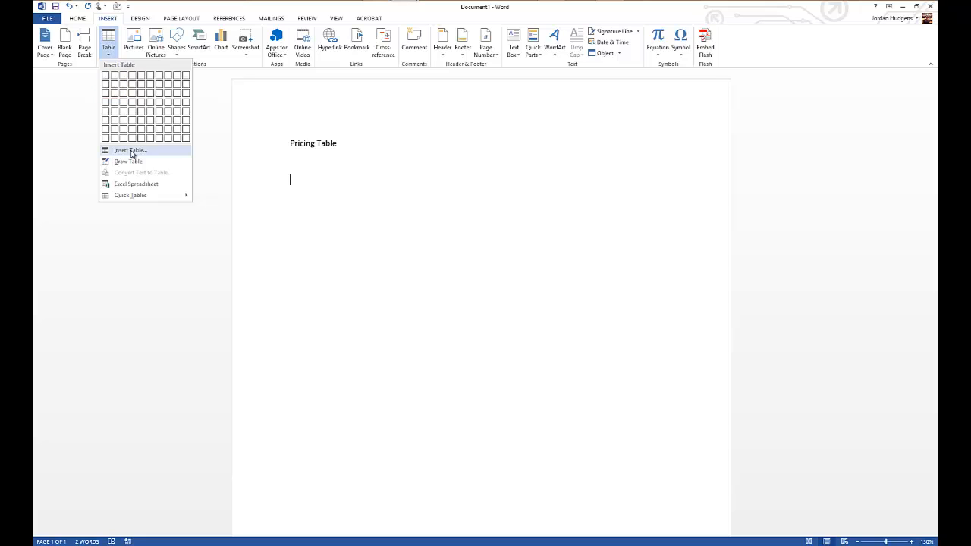
mouse_move(129, 161)
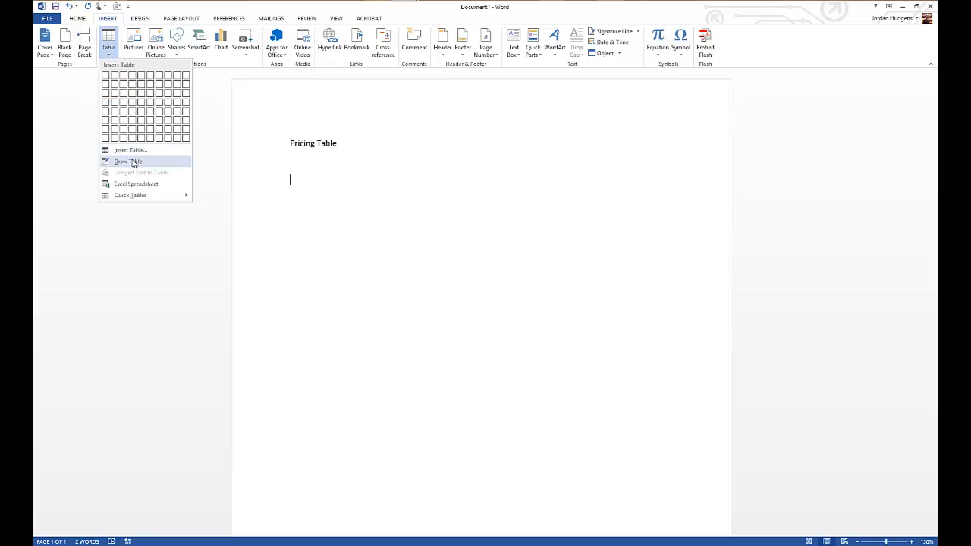
mouse_move(136, 183)
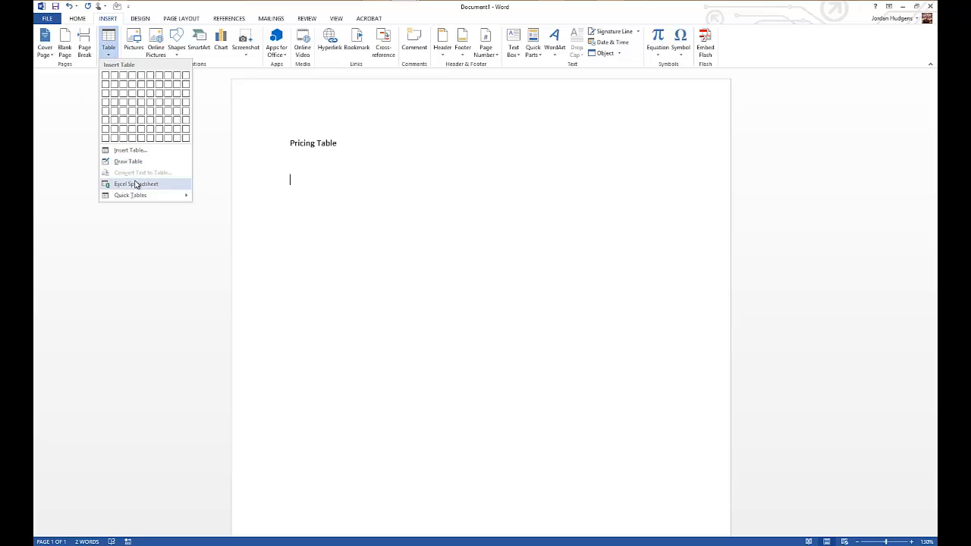
mouse_move(135, 195)
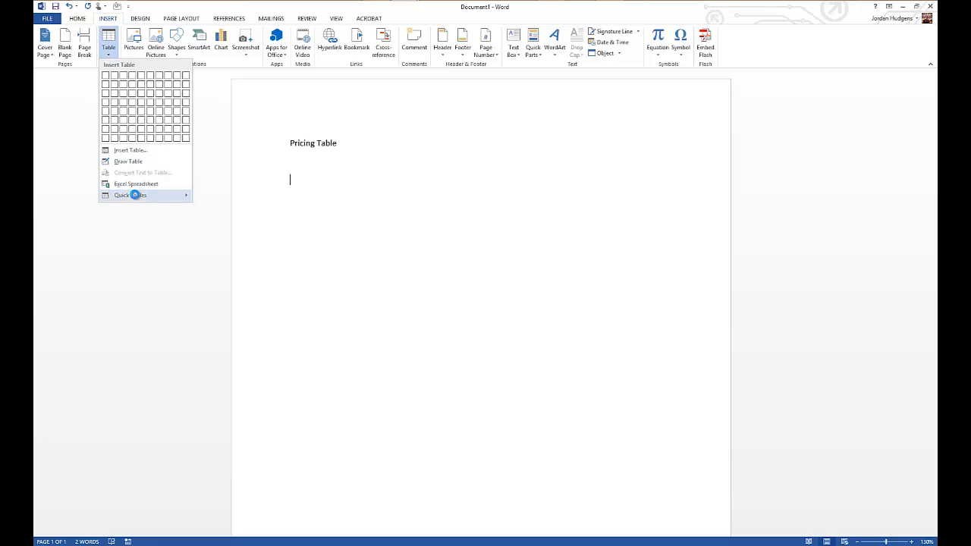
Browse the Quick Tables gallery of calendars, matrix and tabular lists.
left_click(129, 195)
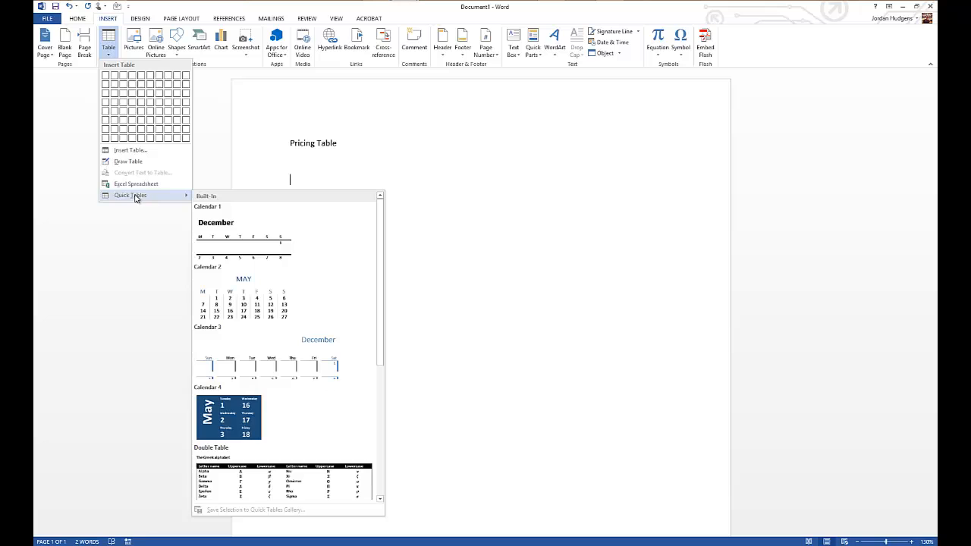
mouse_move(293, 222)
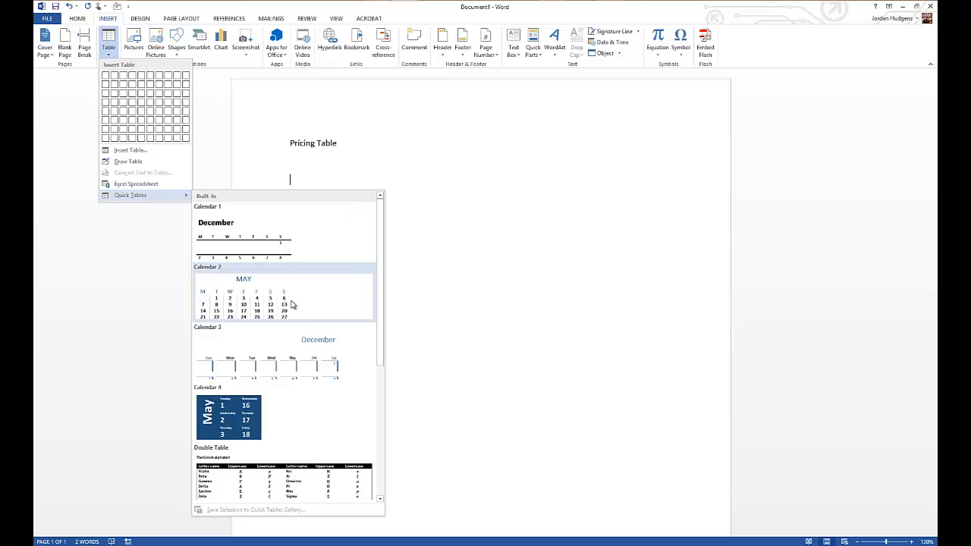
scroll("down", 3)
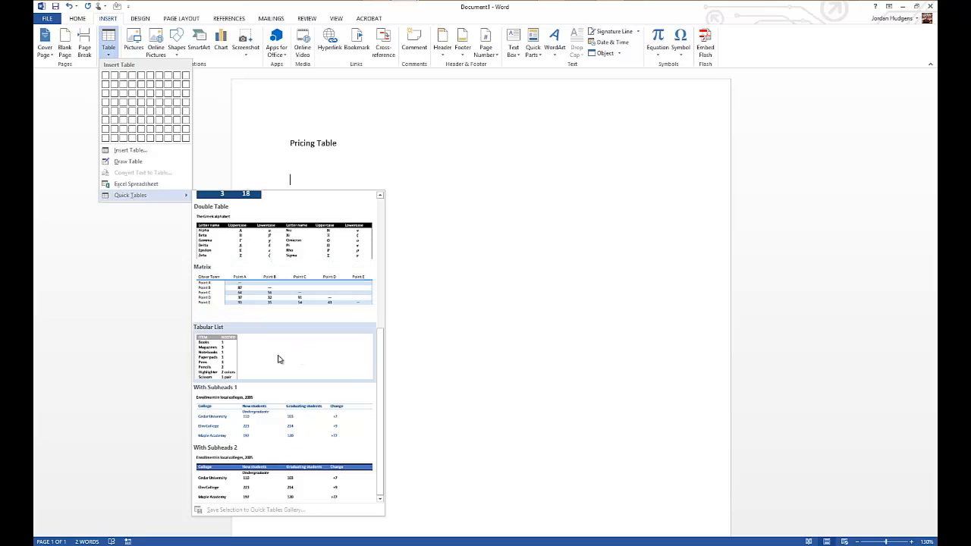
mouse_move(329, 444)
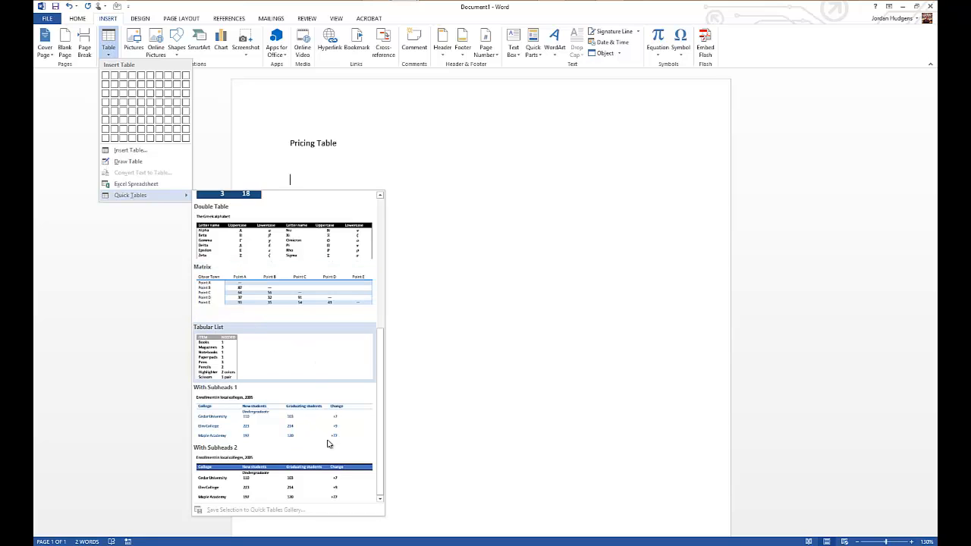
mouse_move(334, 477)
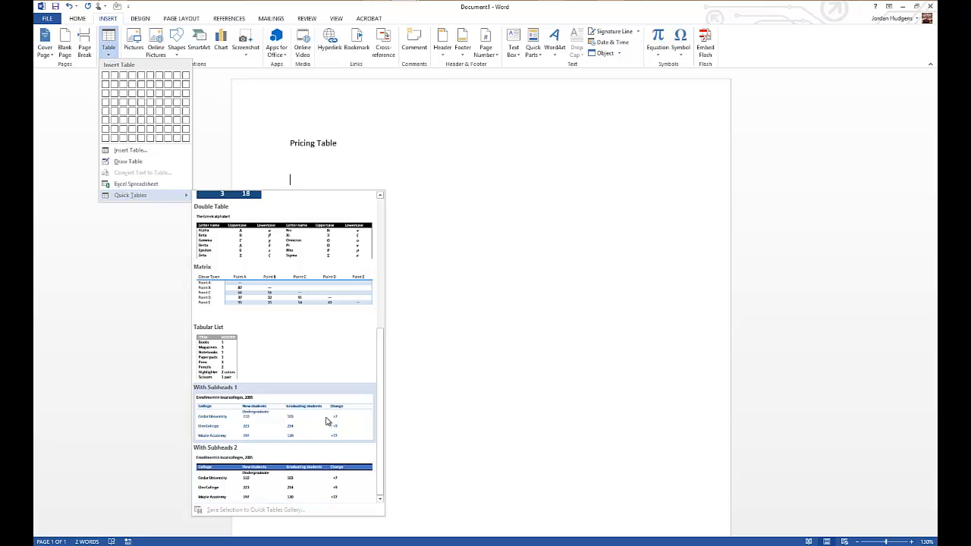
mouse_move(285, 487)
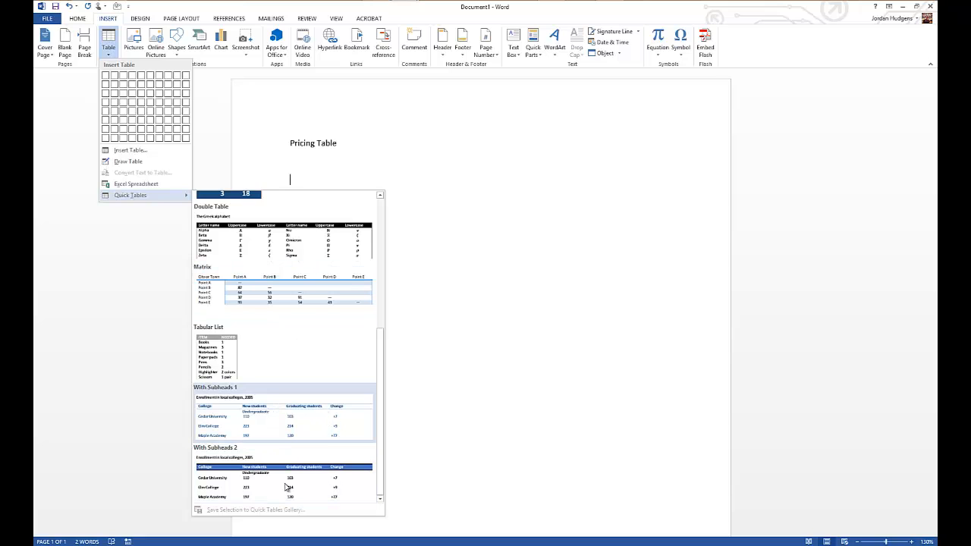
mouse_move(300, 470)
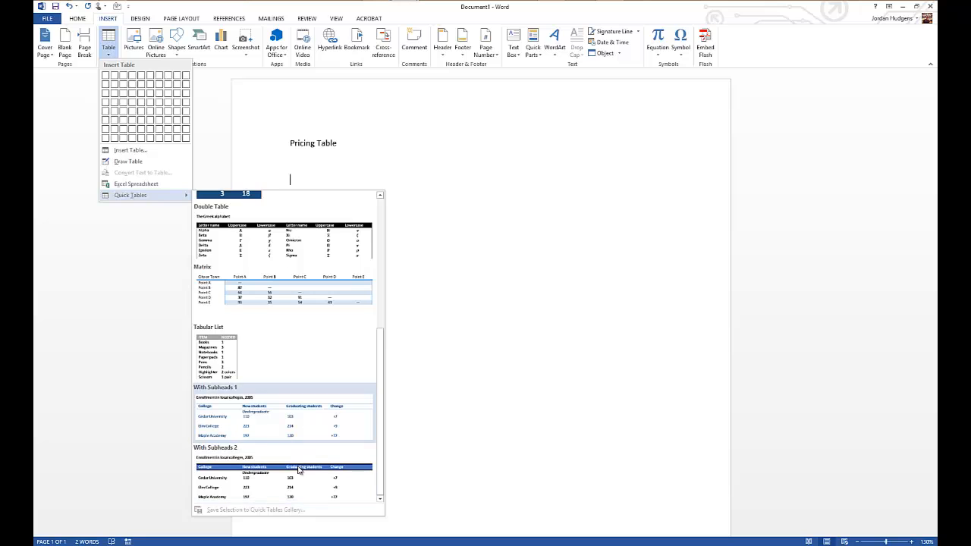
mouse_move(292, 417)
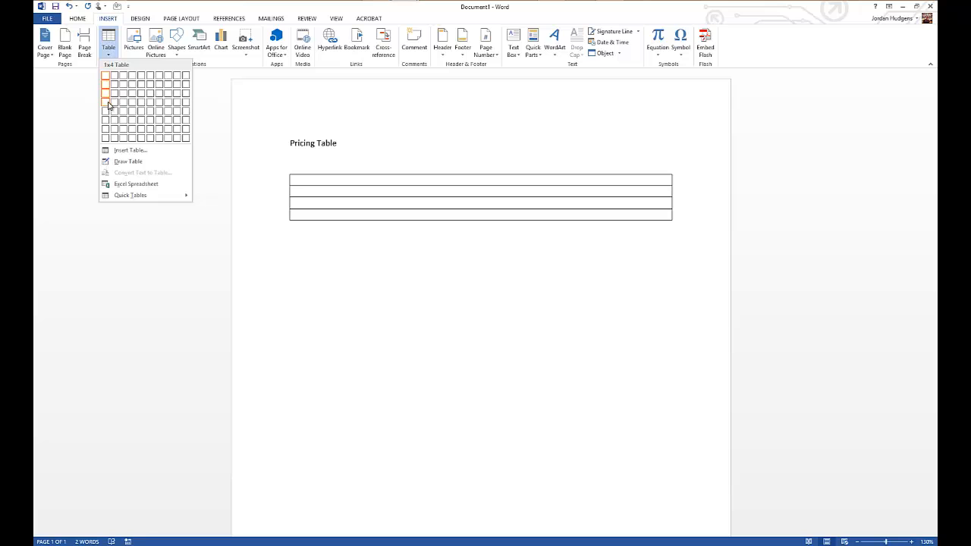
mouse_move(123, 103)
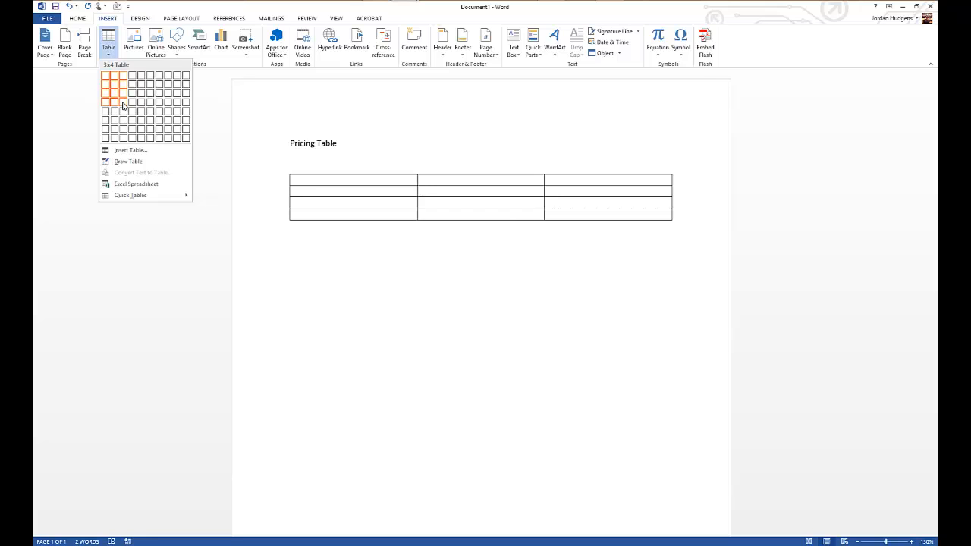
Insert a blank 3-column, 4-row table under the heading.
left_click(122, 101)
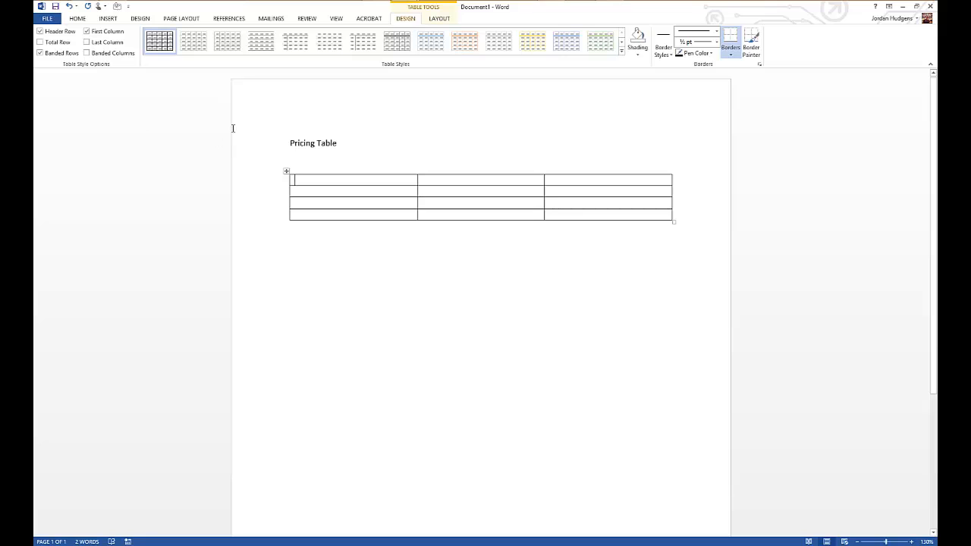
mouse_move(298, 153)
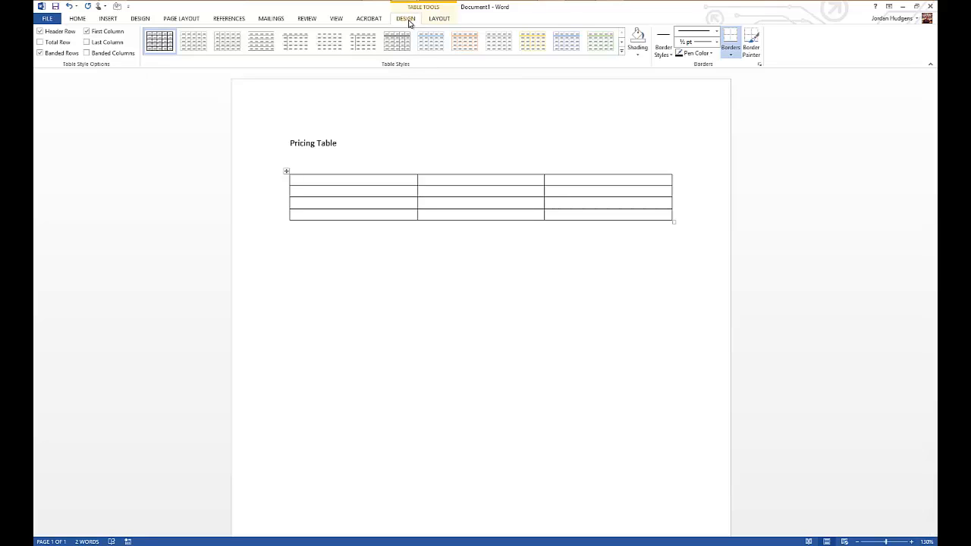
mouse_move(421, 18)
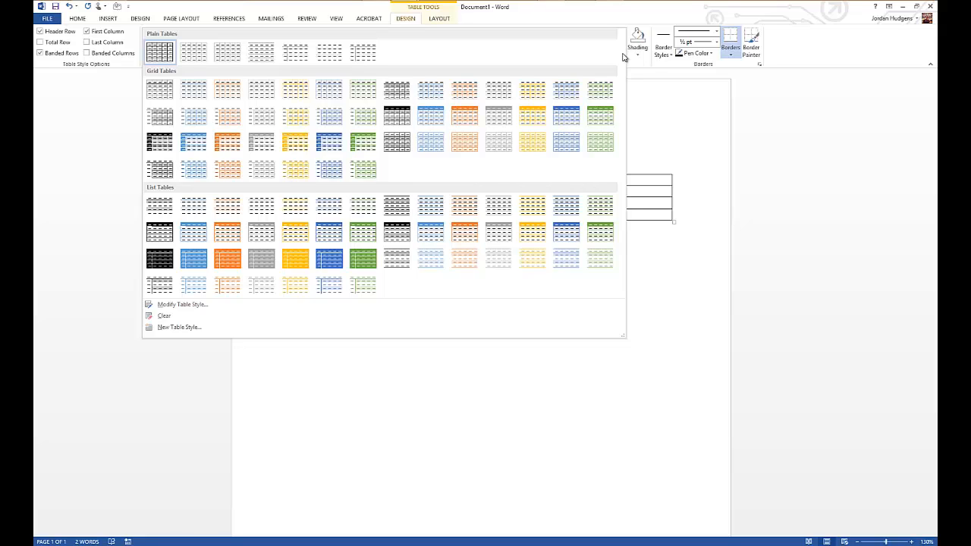
mouse_move(574, 160)
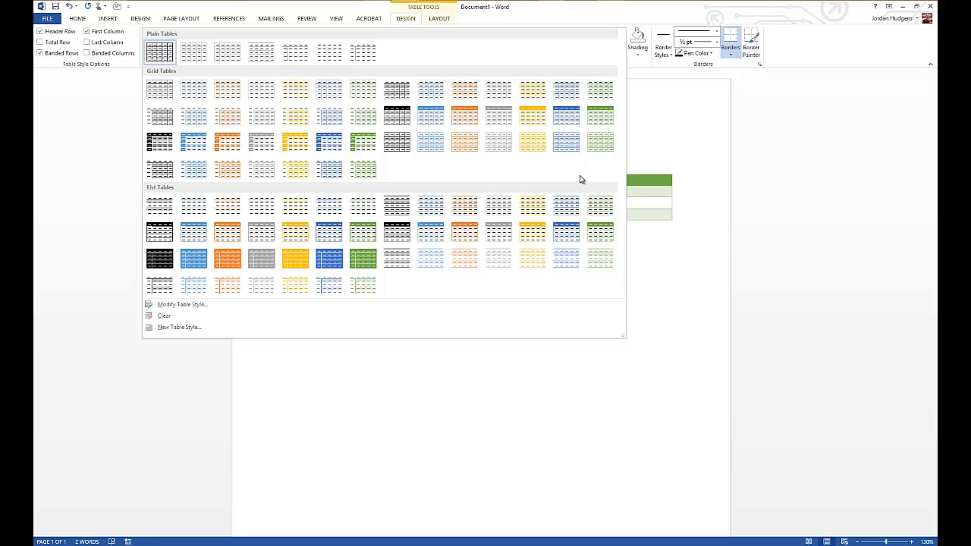
mouse_move(567, 219)
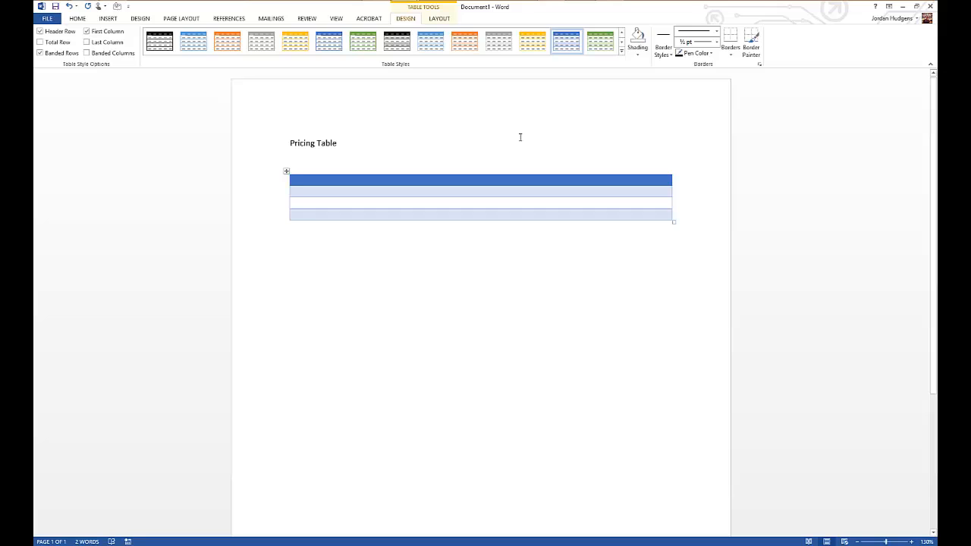
Fill the header cells with Package A, Package B and Package C.
type("Package A")
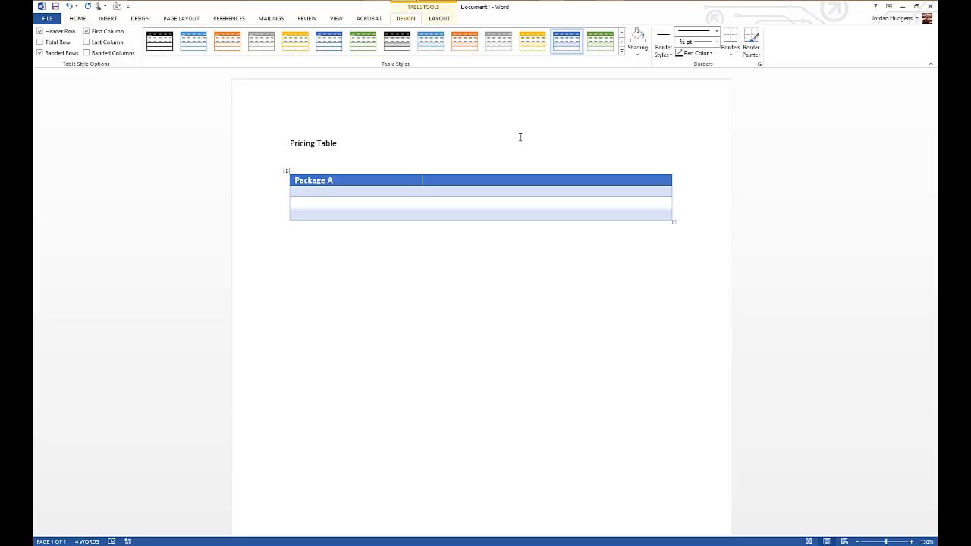
type("Package B")
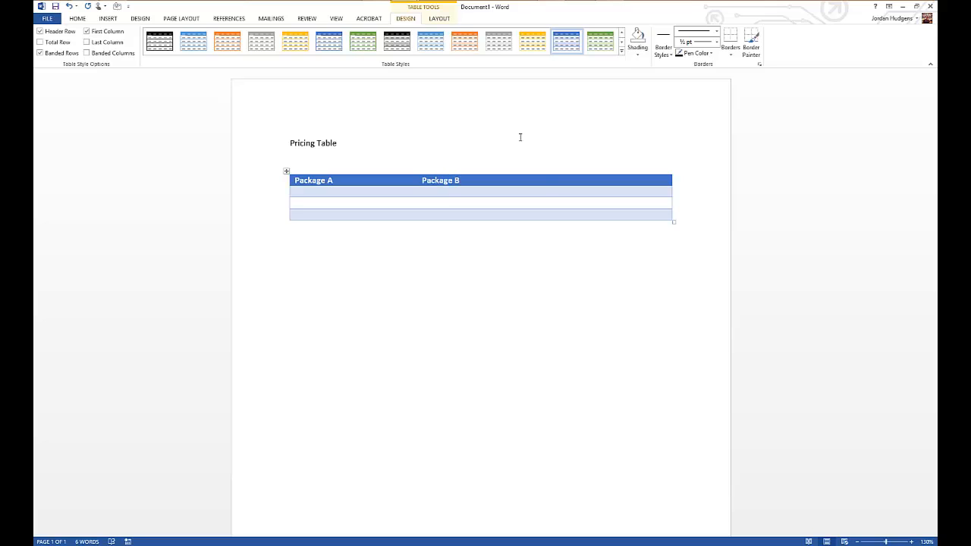
type("Package C")
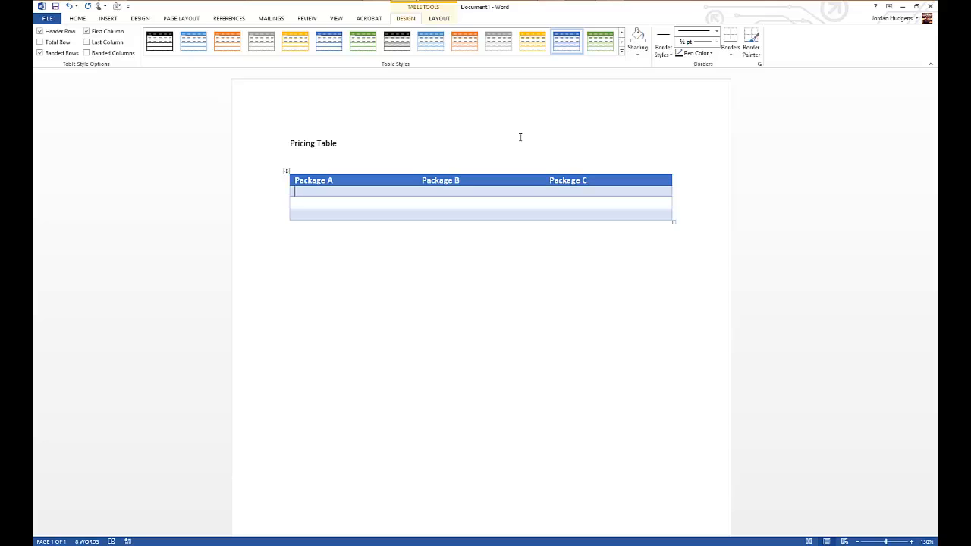
Enter features in row 2: Basic features, Basic features + something else, Everything.
type("Basic")
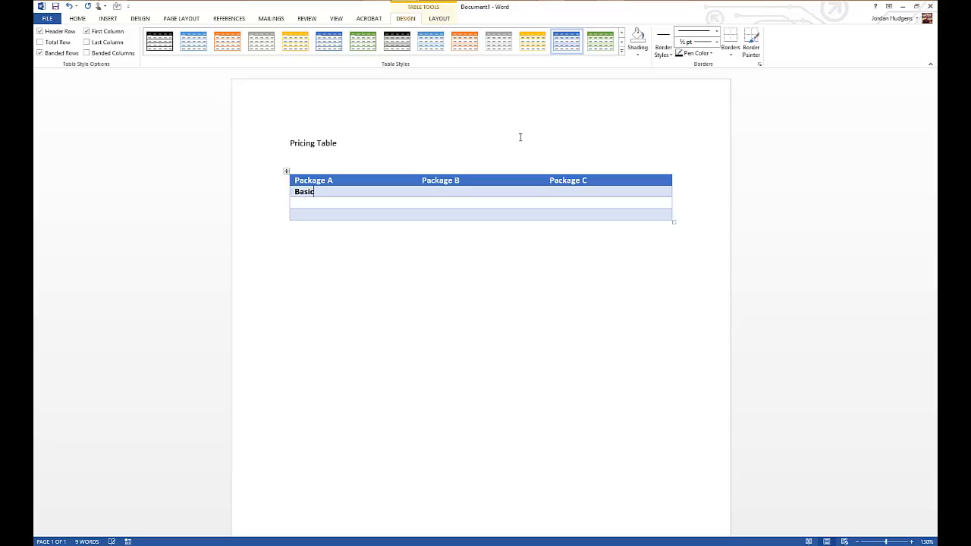
type("features")
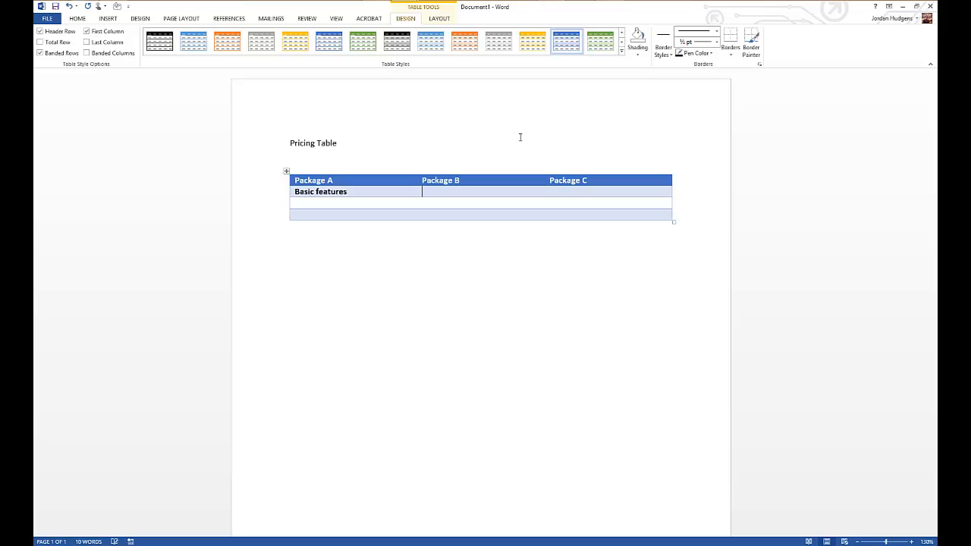
type("Basi")
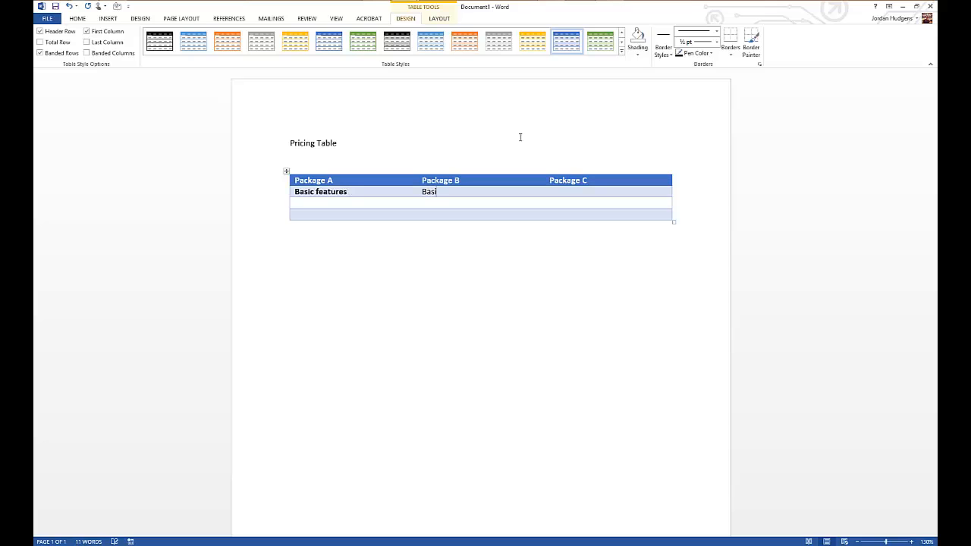
type("c features +")
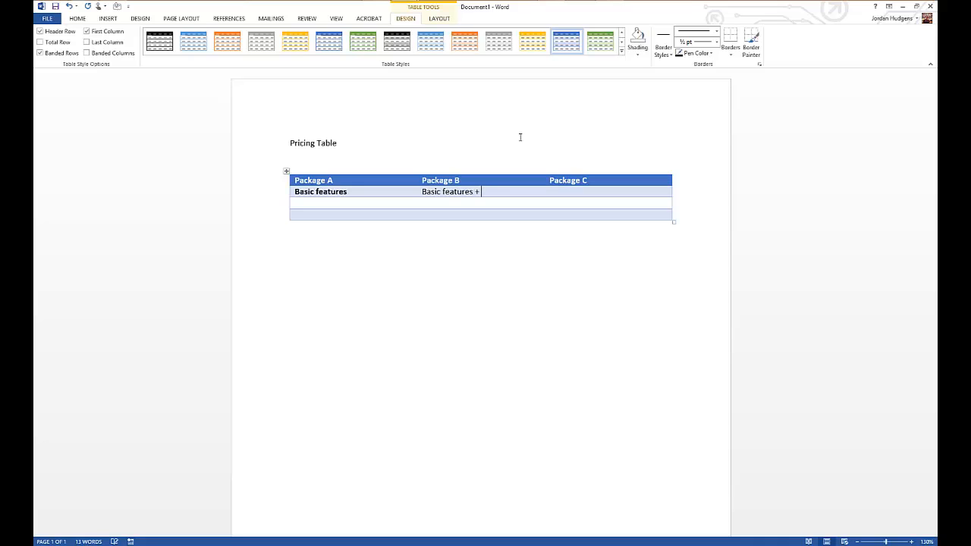
type("something else")
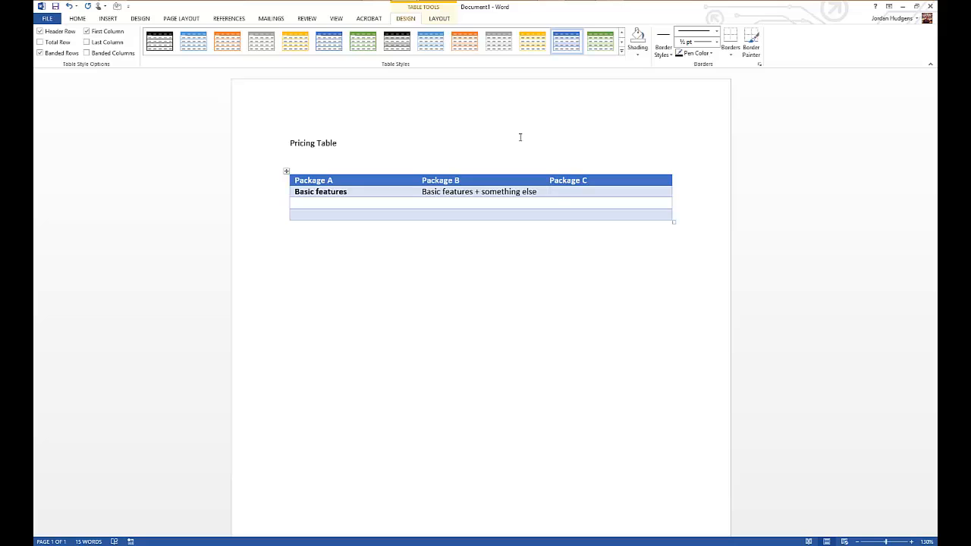
type("Everything")
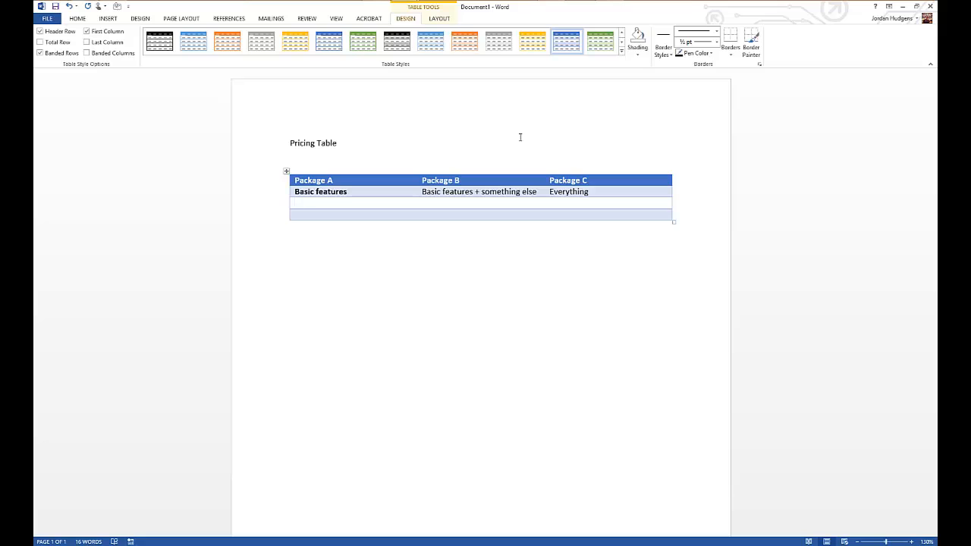
Enter billing in row 3: Monthly, Monthly, Quarterly.
type("Monthly")
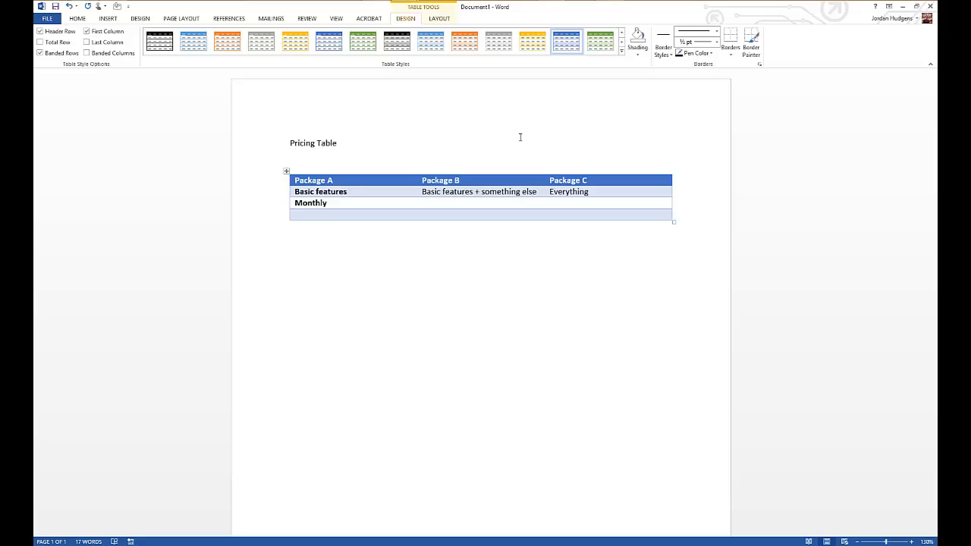
type("Monthly")
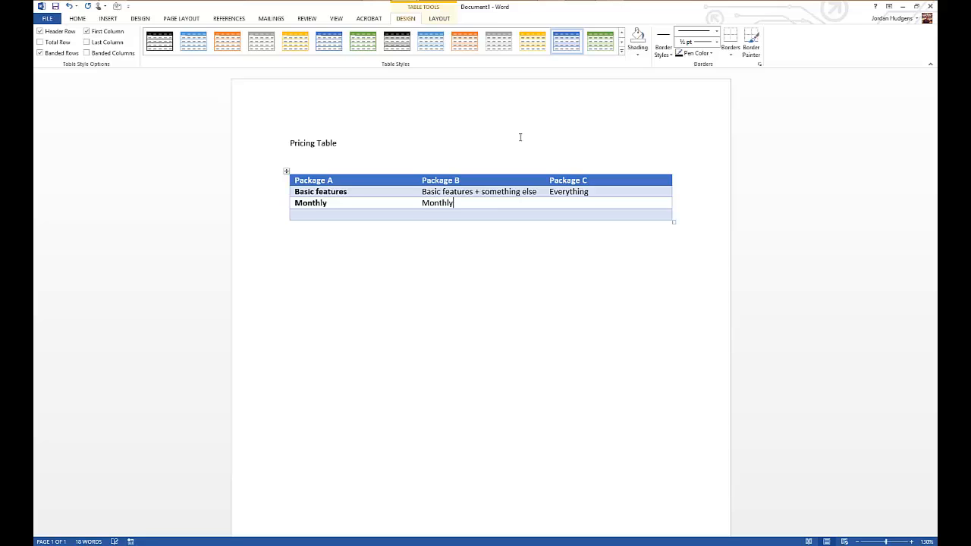
type("Quarter")
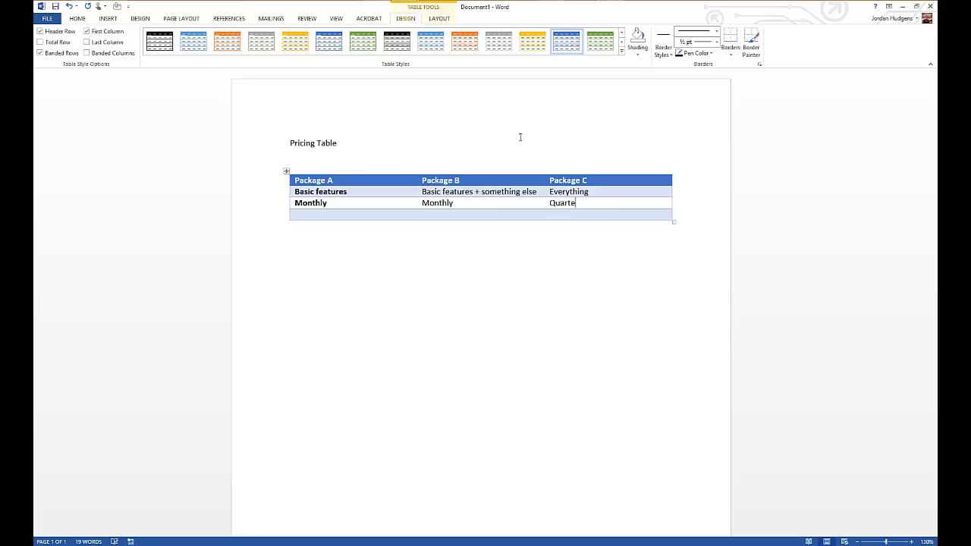
type("ly")
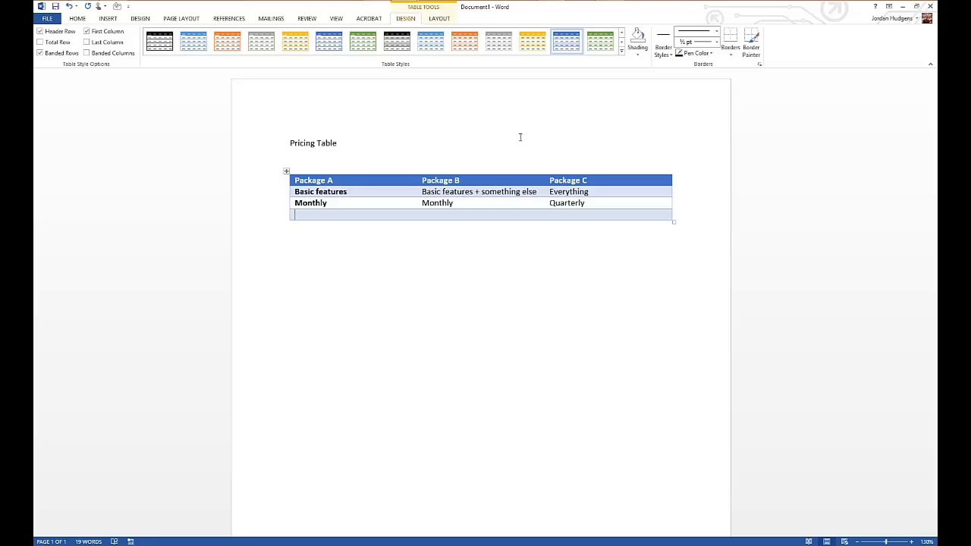
Enter prices 9.99, 15.99 and 49.99 across the last row.
type("9.99")
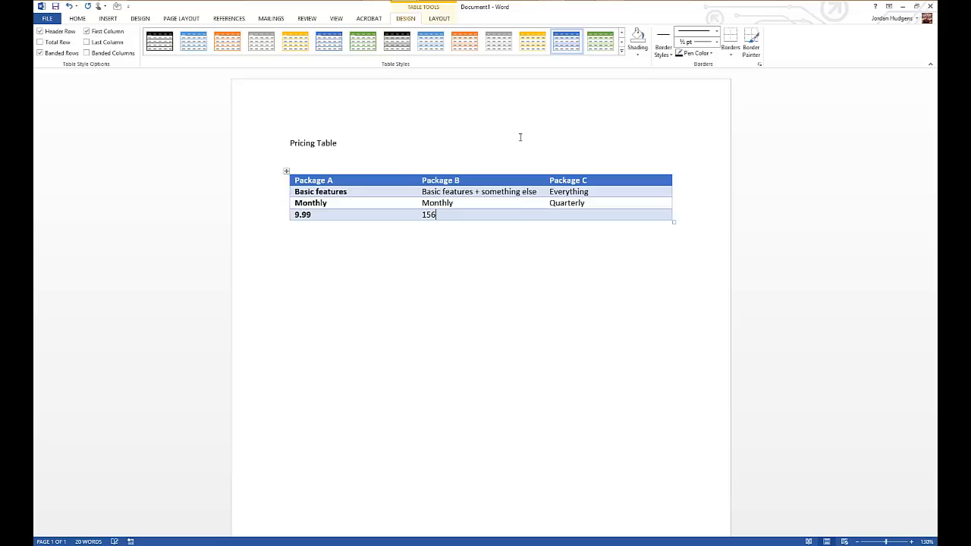
type("15.99")
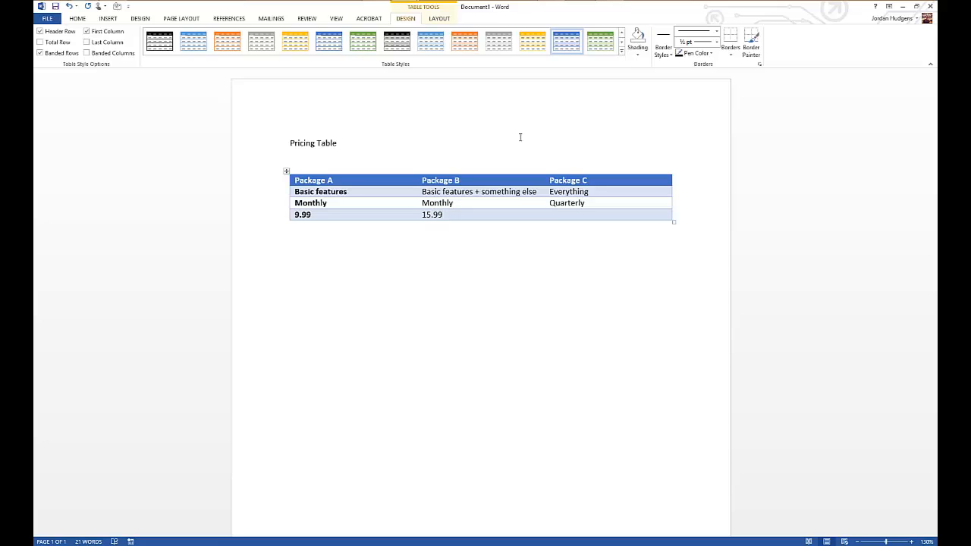
type("49.99")
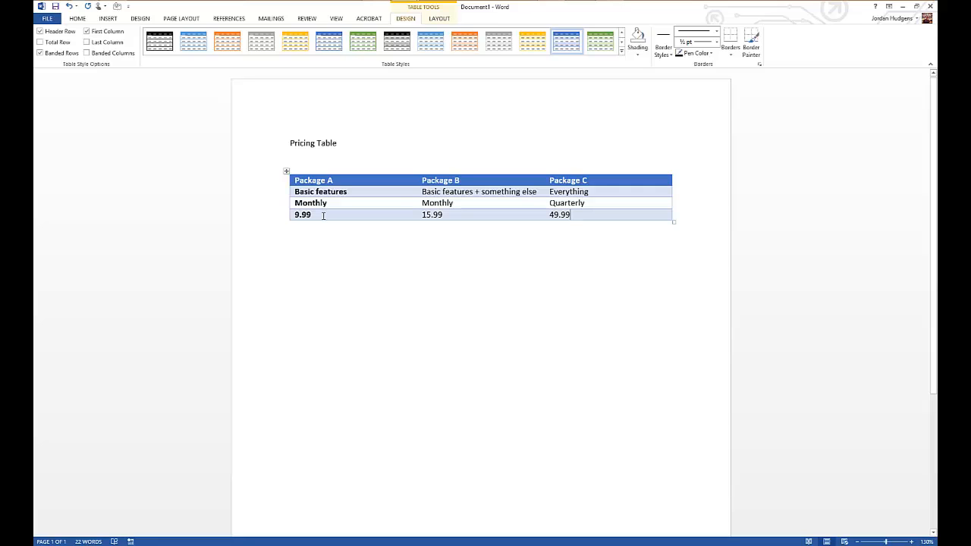
mouse_move(311, 202)
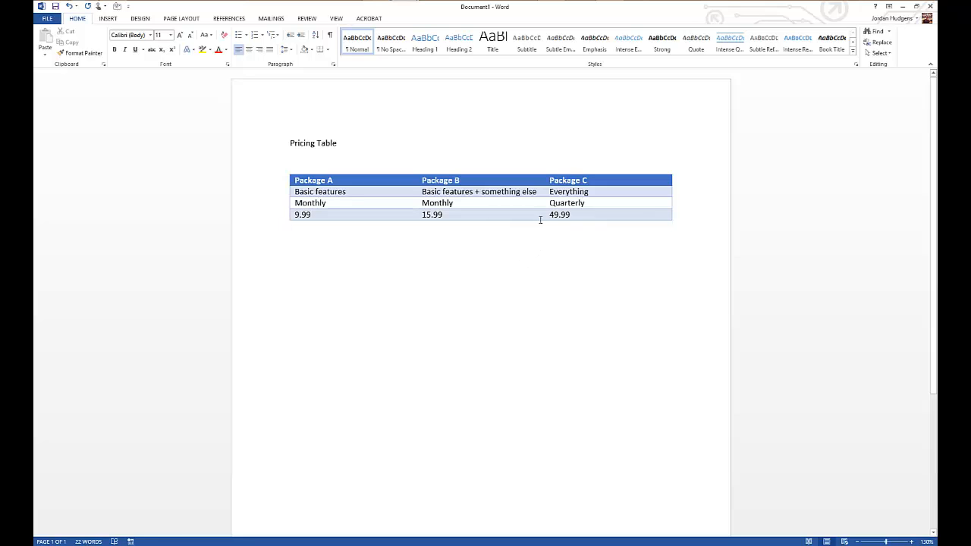
Turn off First Column styling so Basic features, Monthly and 9.99 aren't bold.
left_click(583, 203)
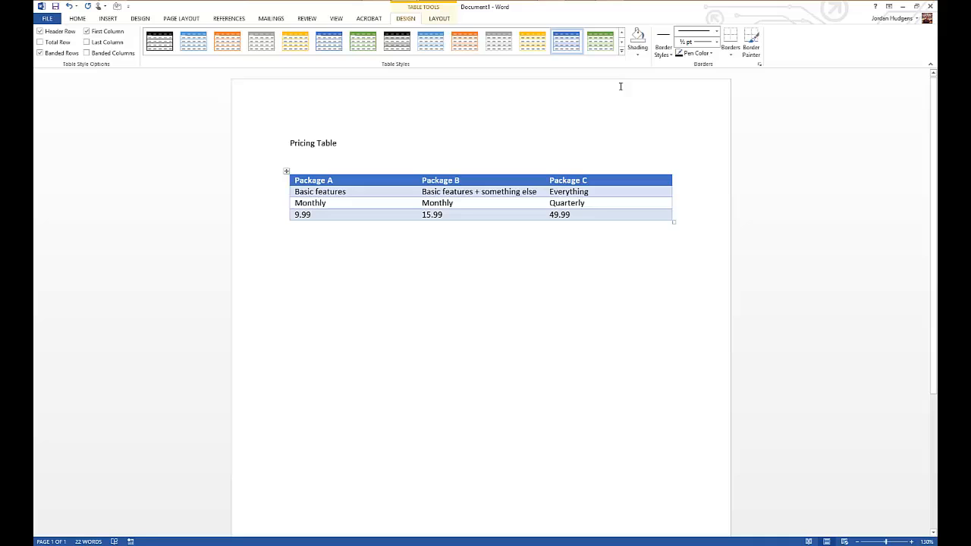
Apply the black Grid Table 4 style with a black header and grey bands.
left_click(619, 53)
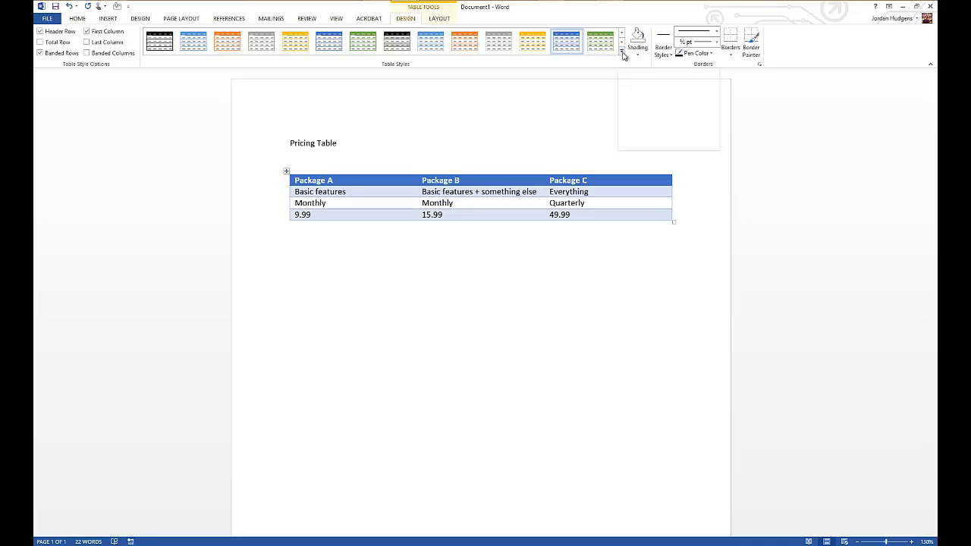
left_click(621, 57)
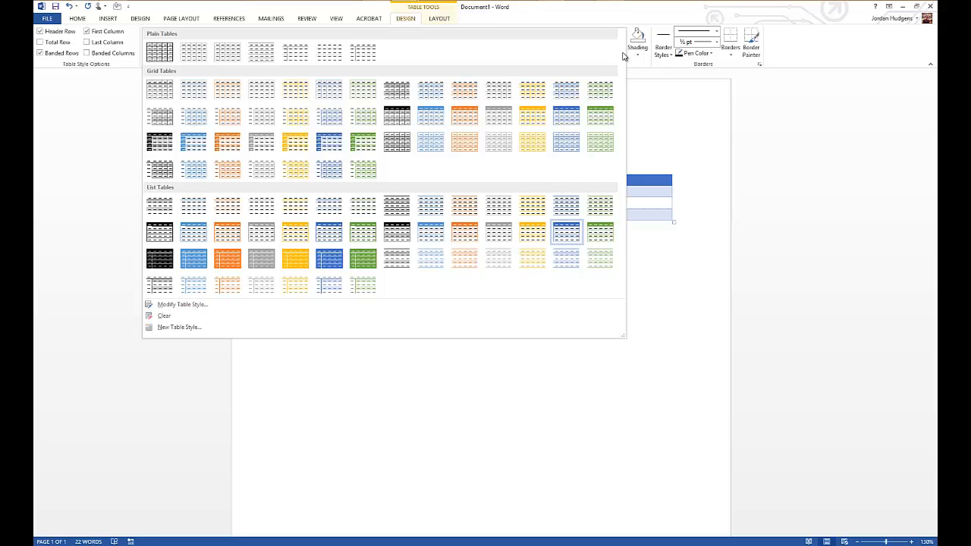
mouse_move(480, 53)
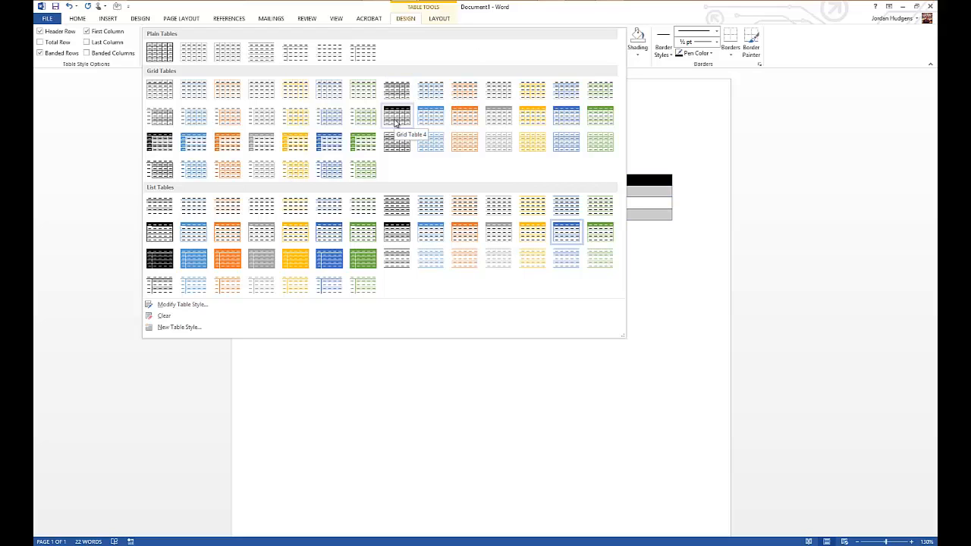
left_click(398, 116)
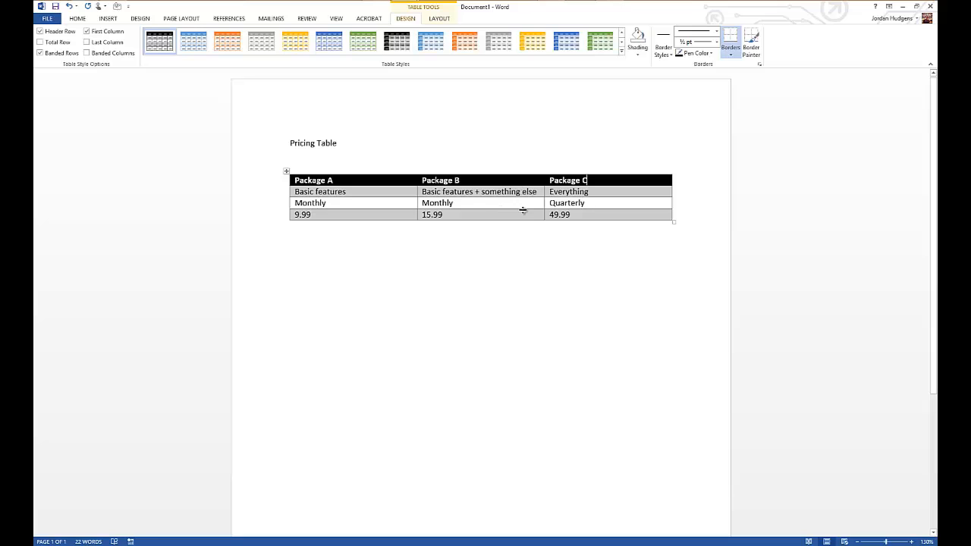
mouse_move(518, 208)
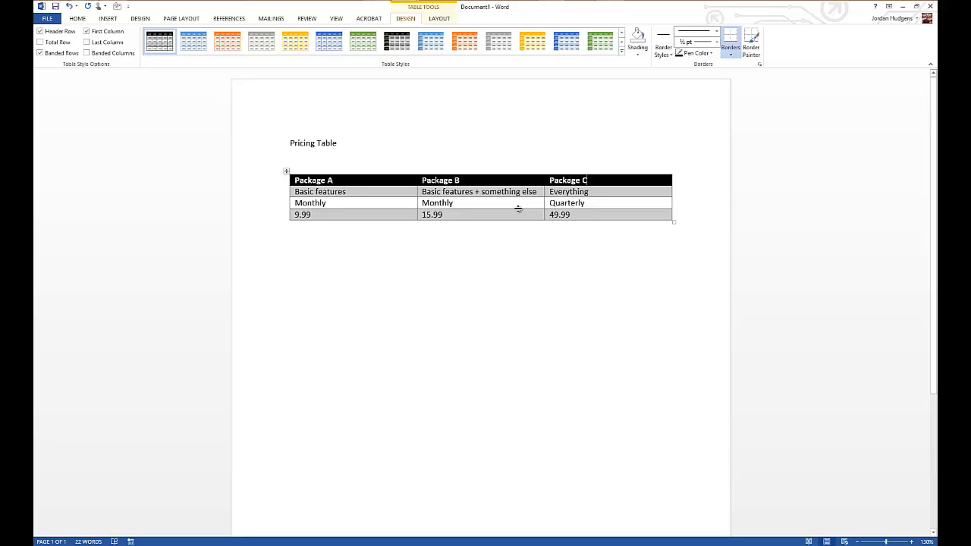
mouse_move(519, 211)
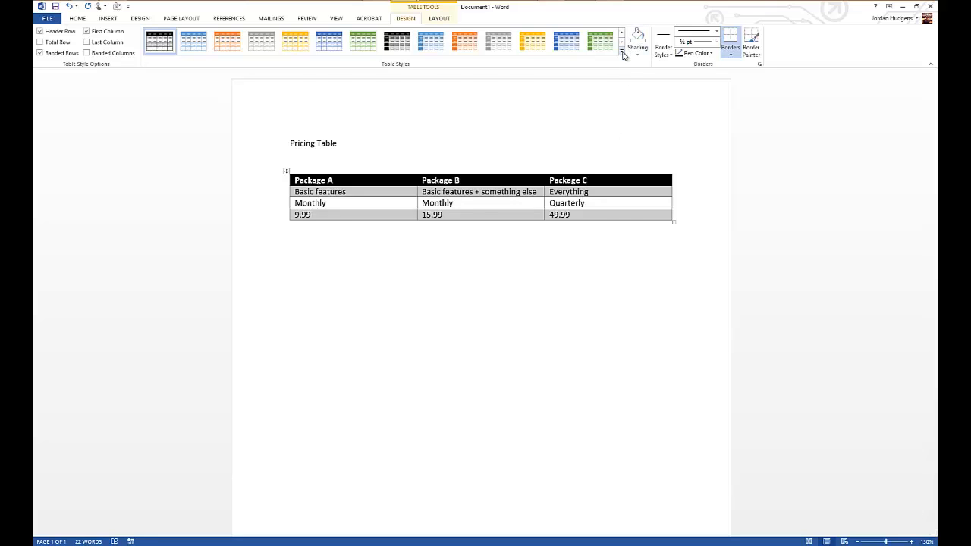
Switch the table to the blue Grid Table style with light blue banded rows.
left_click(622, 39)
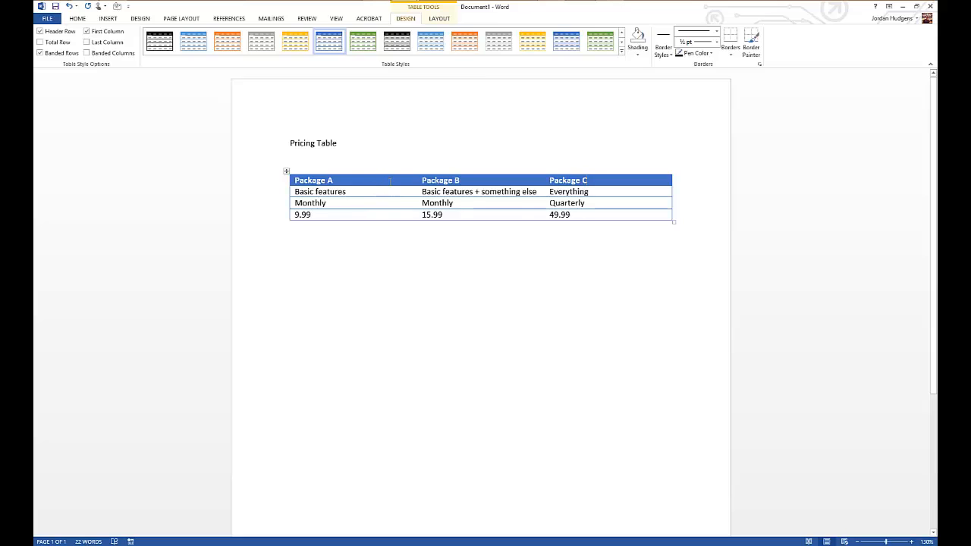
mouse_move(348, 191)
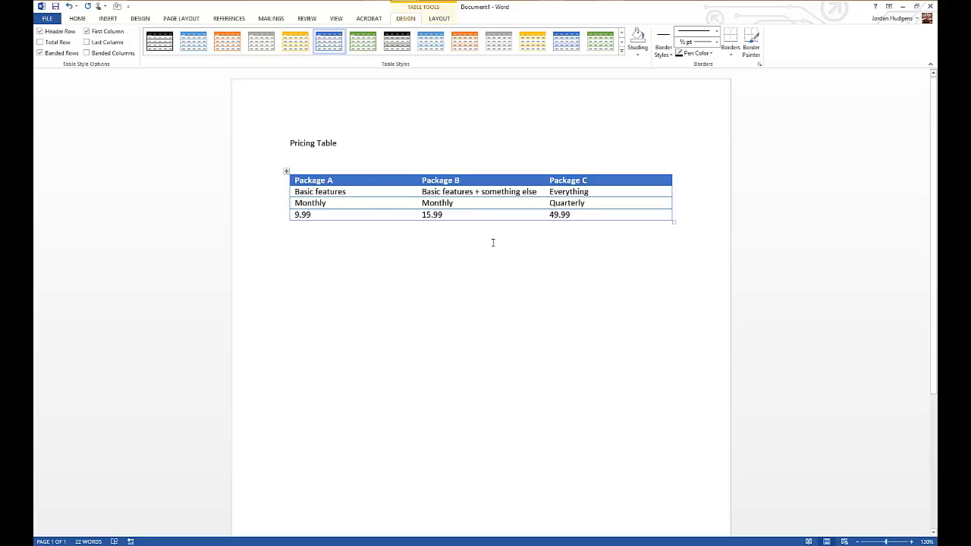
mouse_move(416, 436)
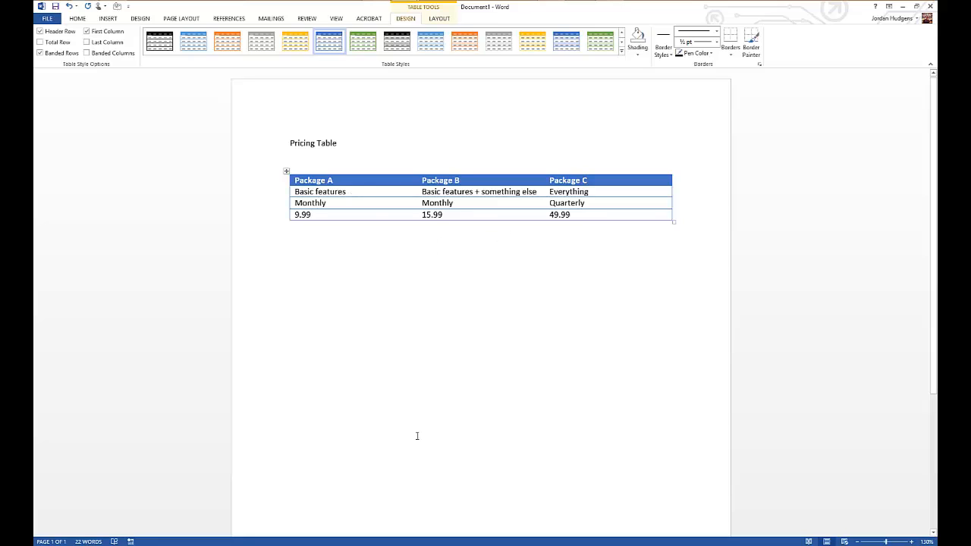
mouse_move(492, 285)
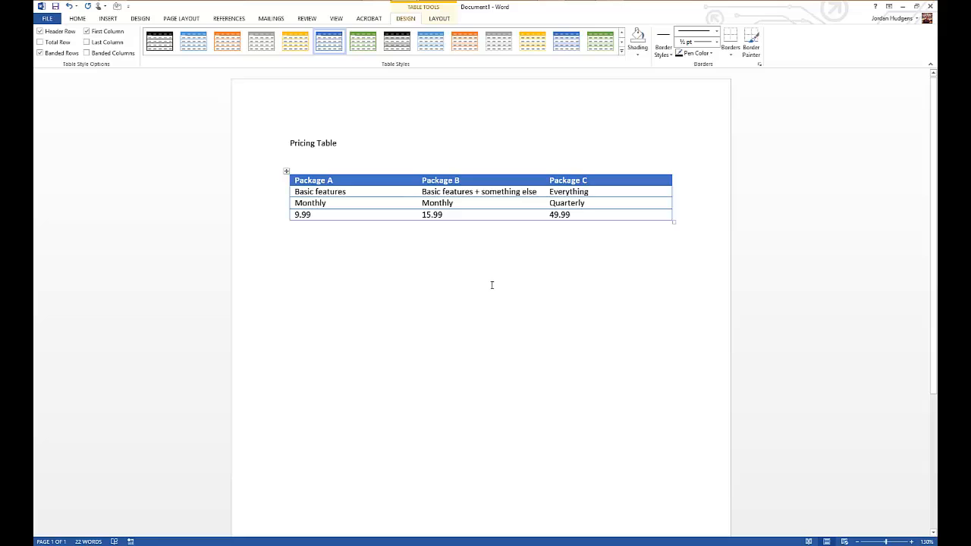
mouse_move(492, 285)
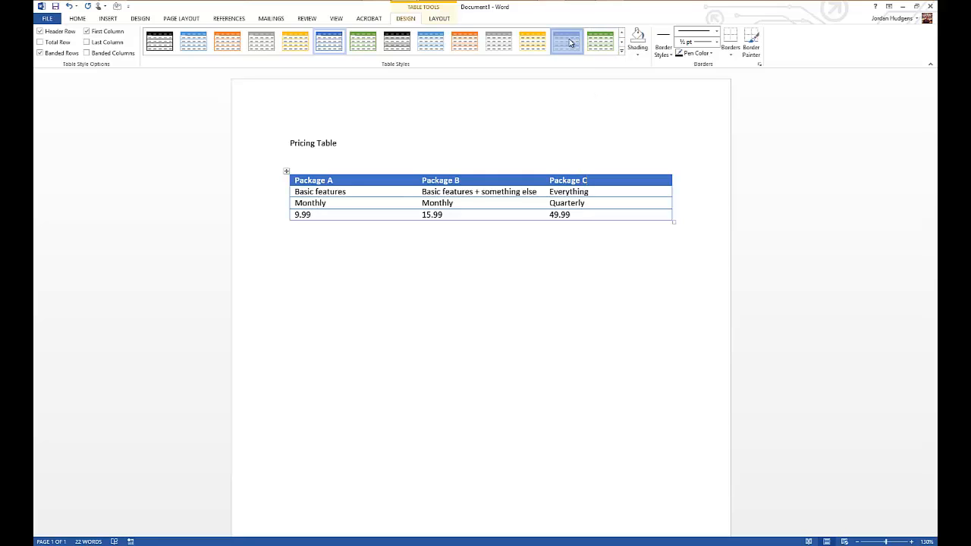
left_click(567, 39)
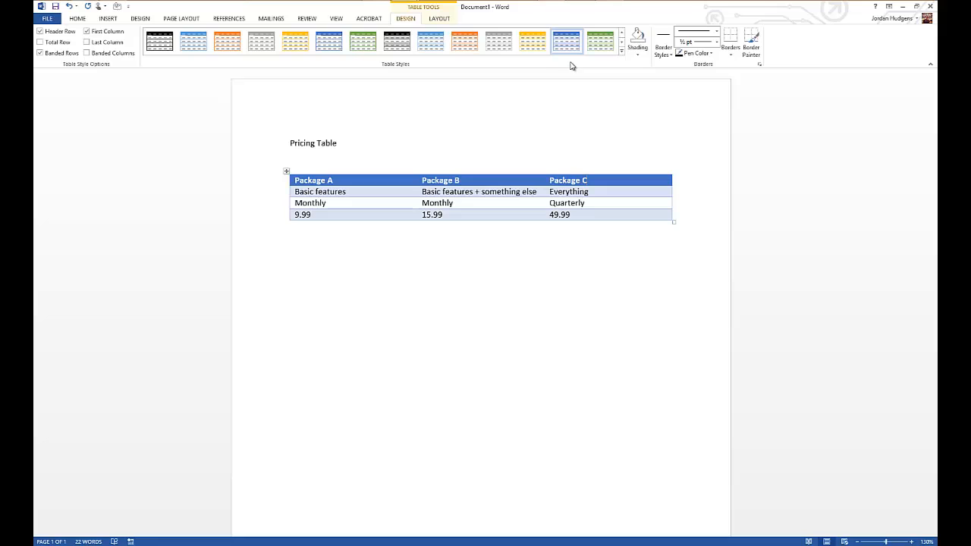
left_click(634, 38)
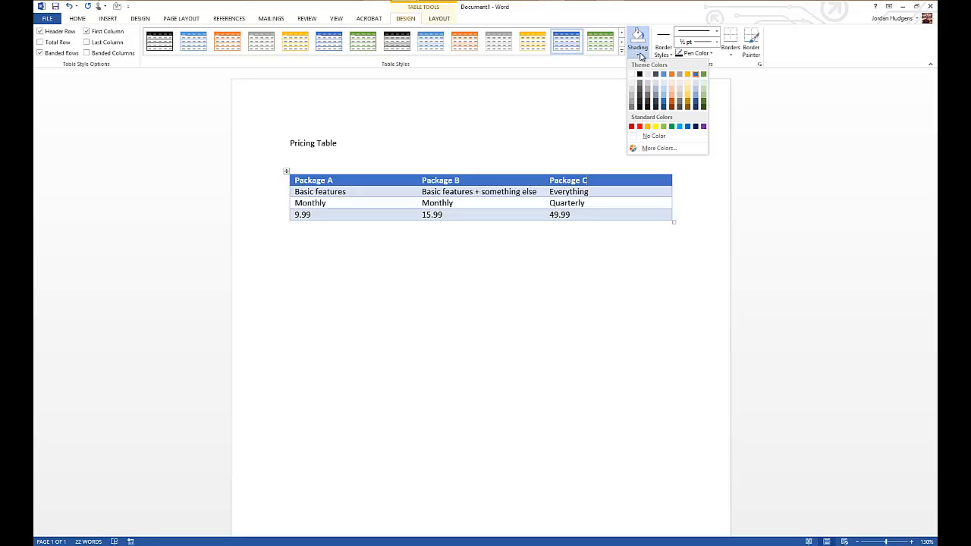
mouse_move(638, 101)
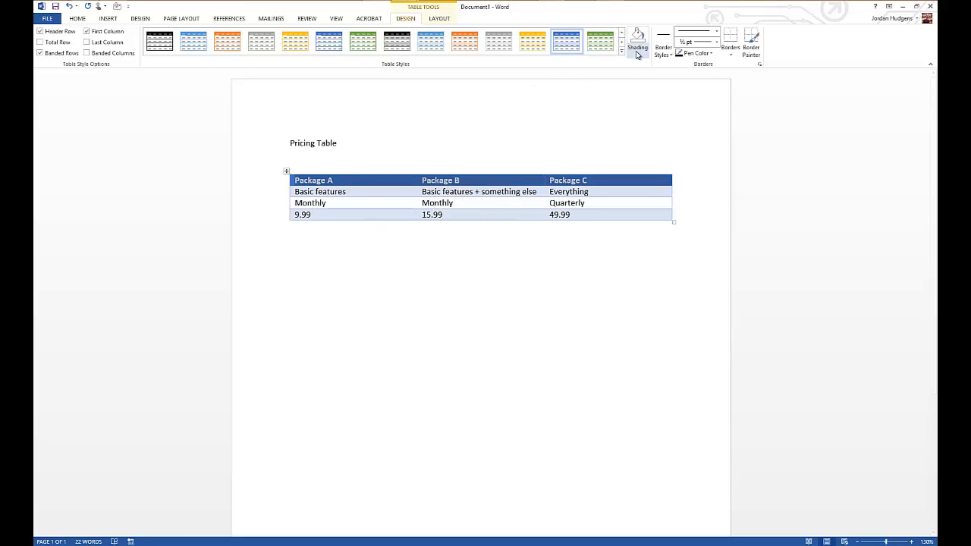
left_click(634, 55)
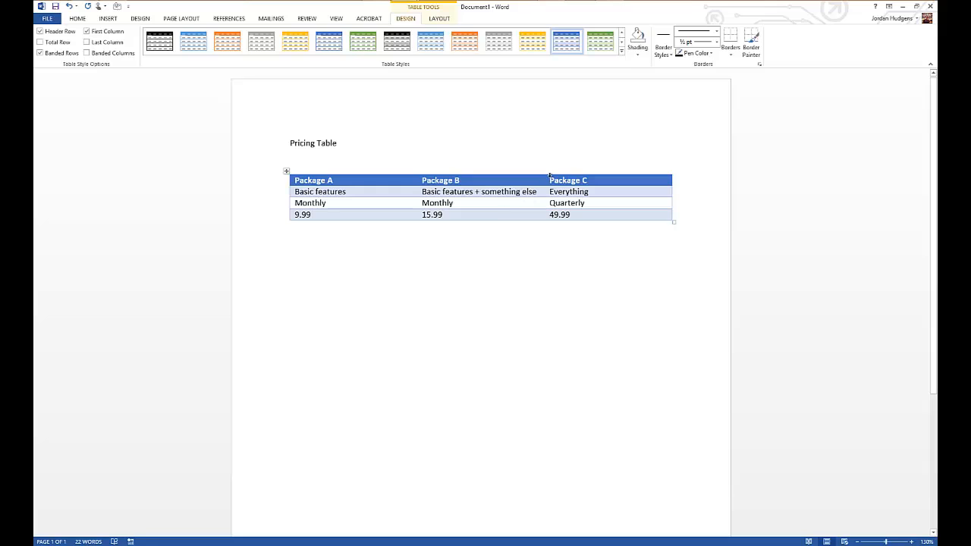
mouse_move(655, 142)
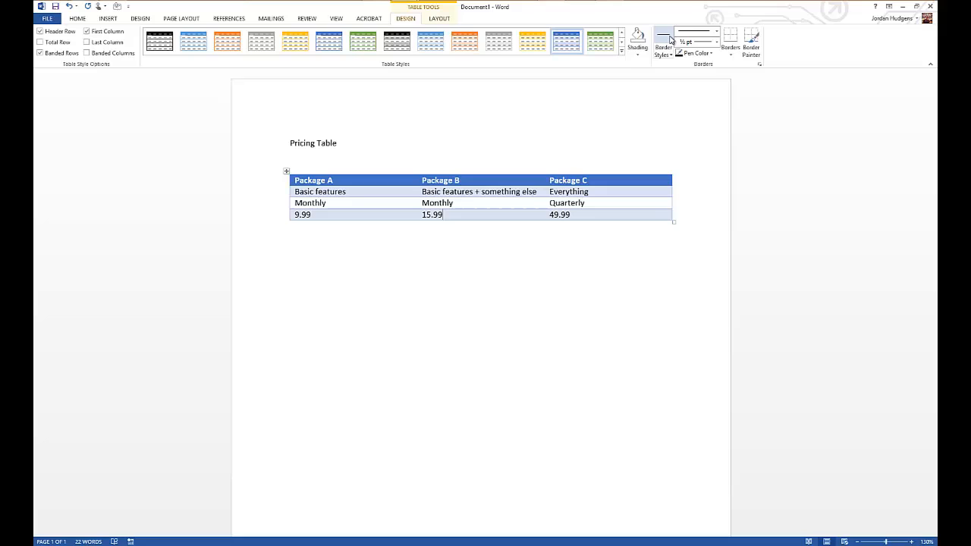
left_click(661, 41)
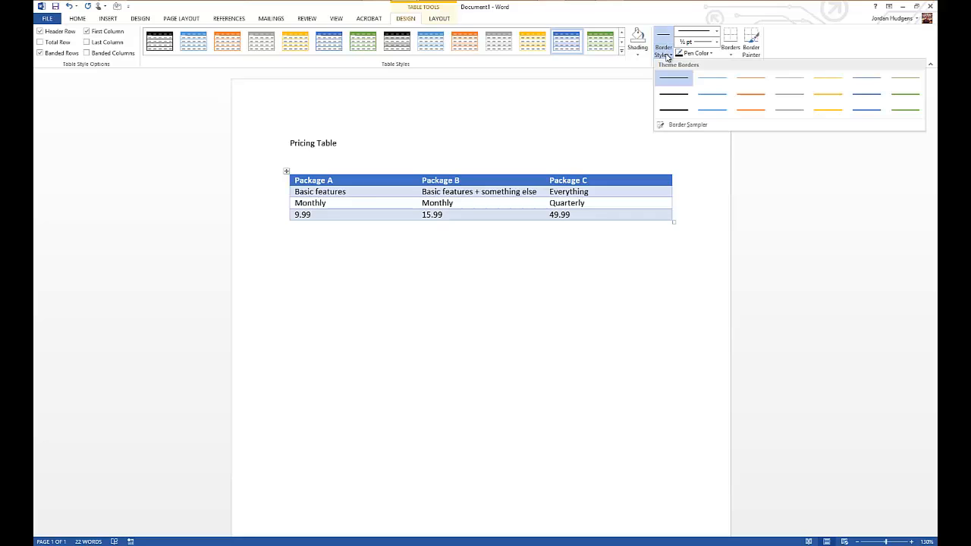
mouse_move(674, 112)
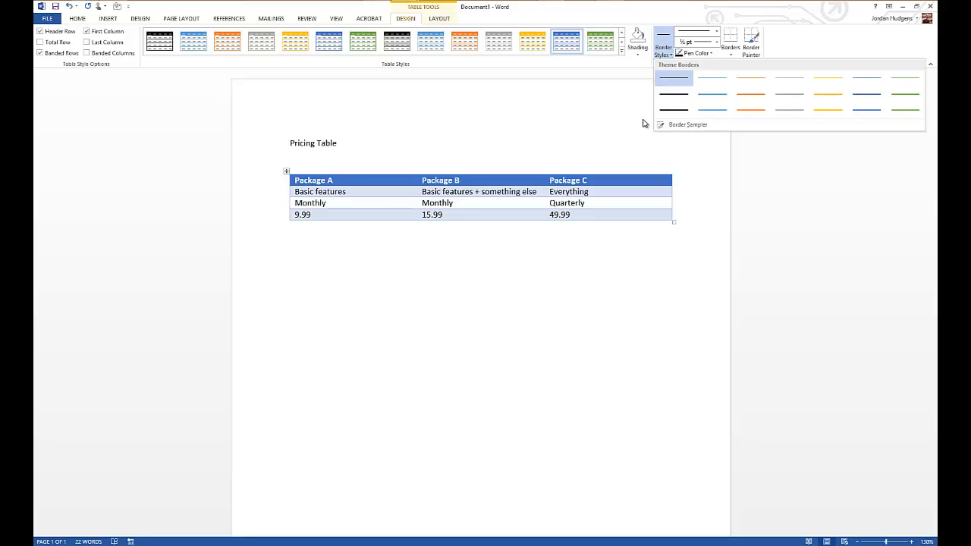
mouse_move(635, 122)
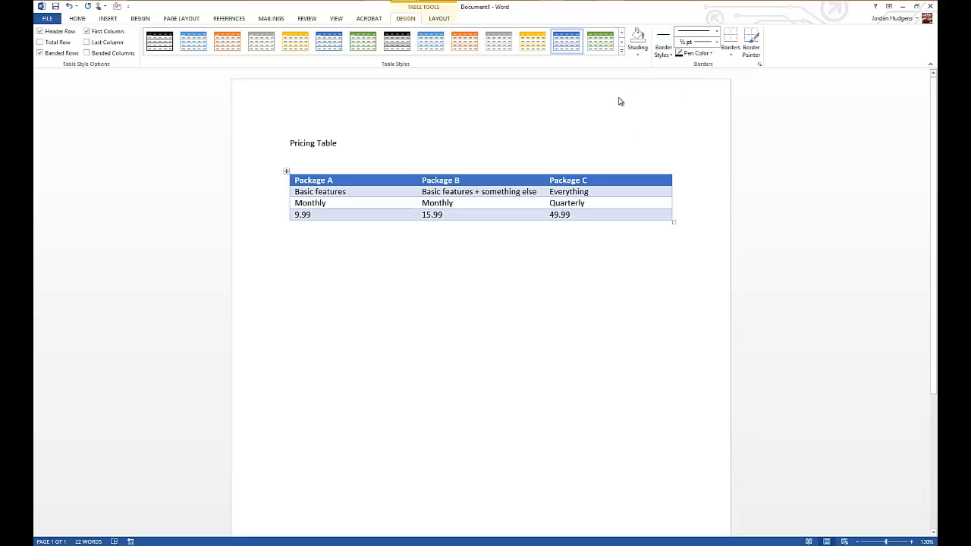
left_click(439, 19)
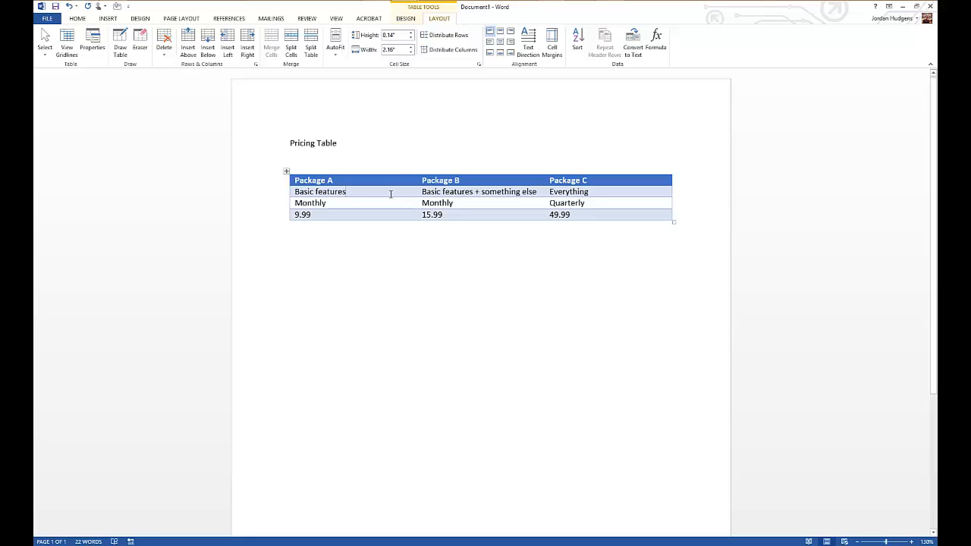
mouse_move(401, 197)
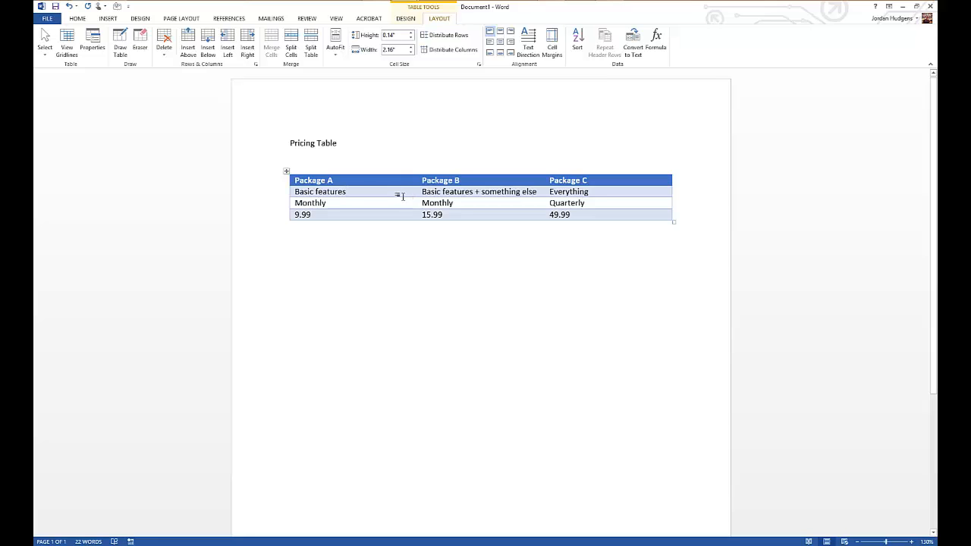
mouse_move(305, 43)
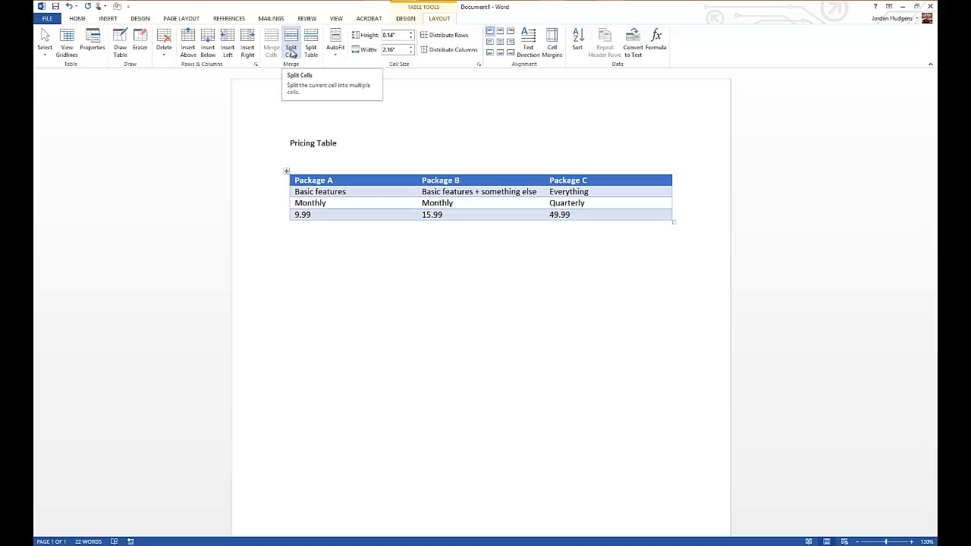
mouse_move(316, 43)
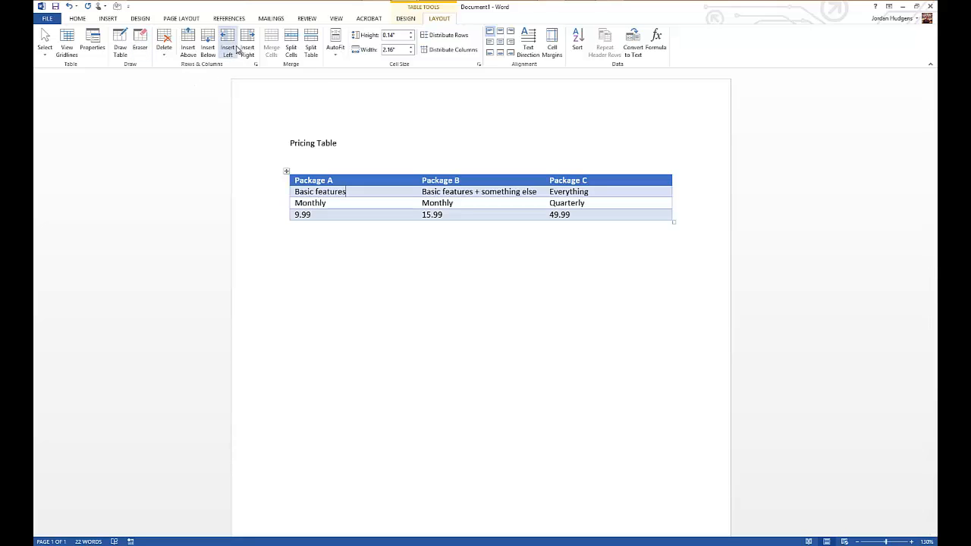
mouse_move(229, 40)
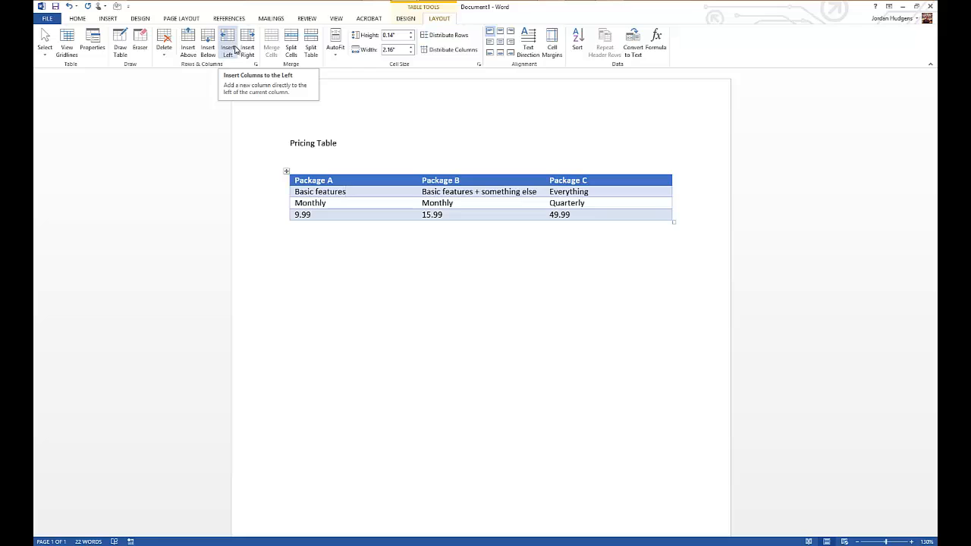
mouse_move(307, 90)
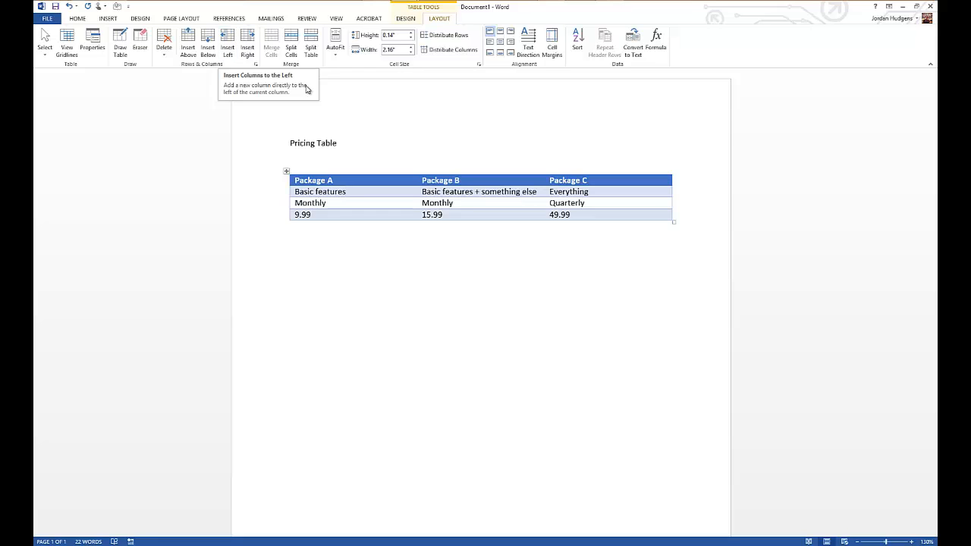
mouse_move(356, 104)
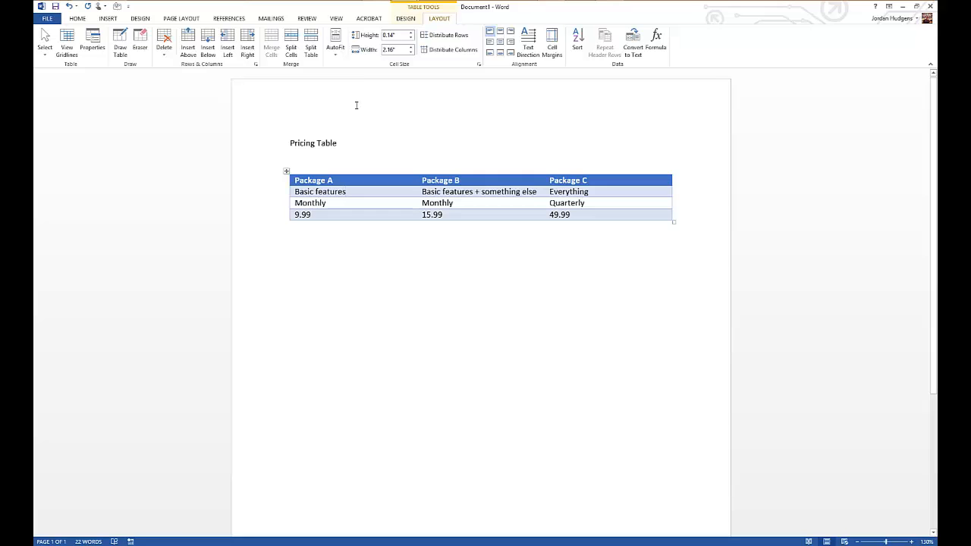
Place the cursor in the Basic features cell and bring up the Insert commands.
left_click(319, 191)
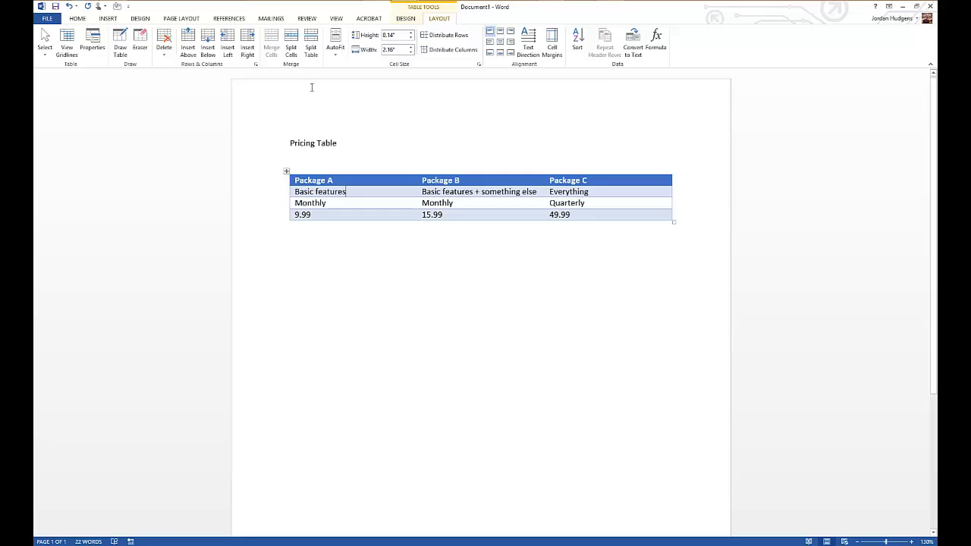
left_click(120, 18)
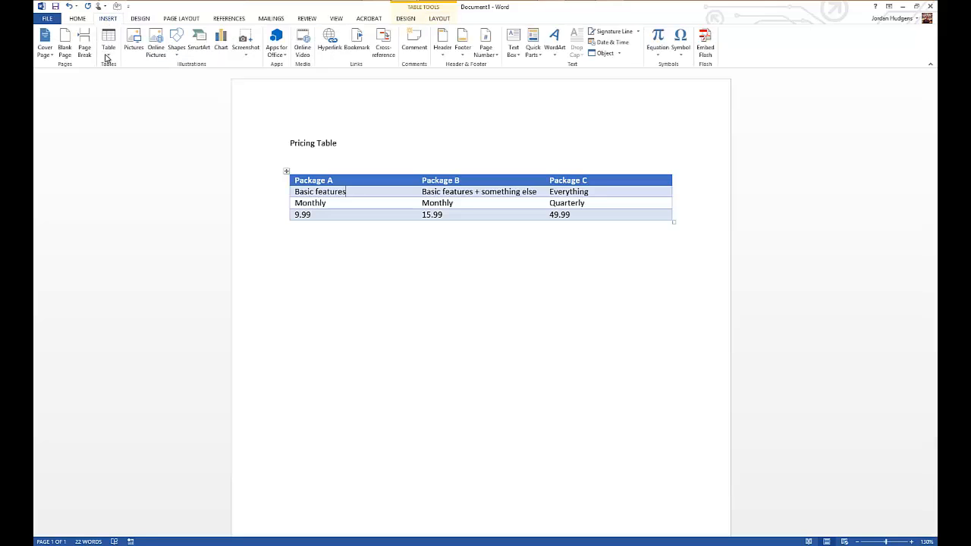
left_click(108, 43)
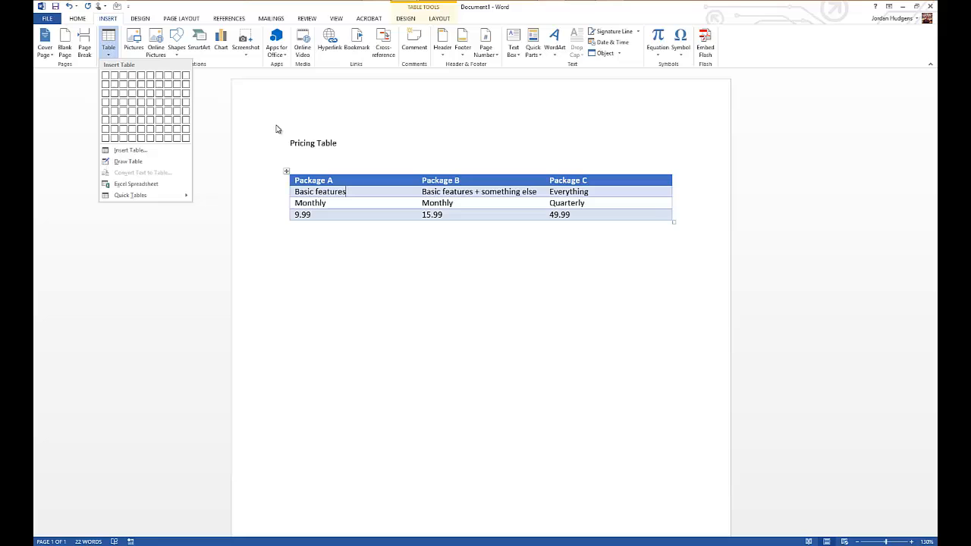
mouse_move(170, 110)
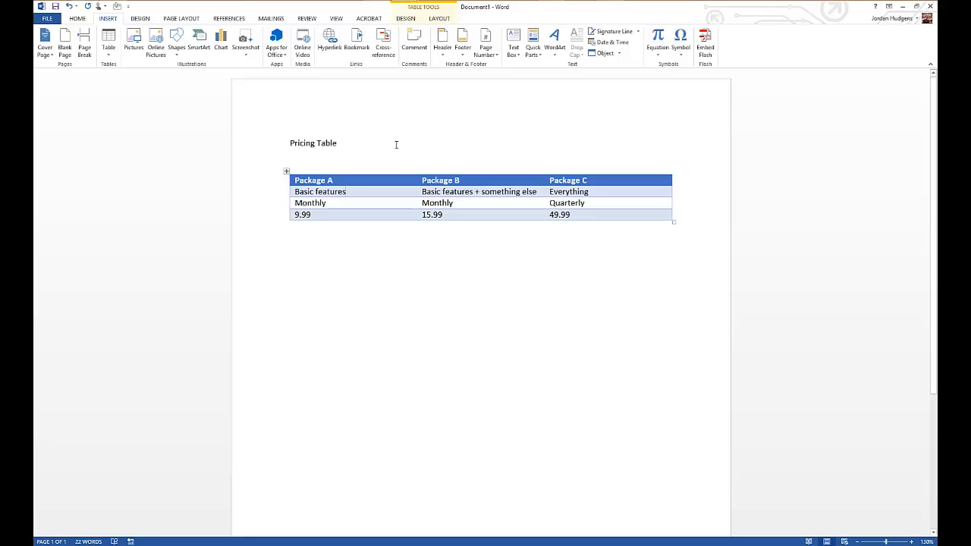
left_click(319, 191)
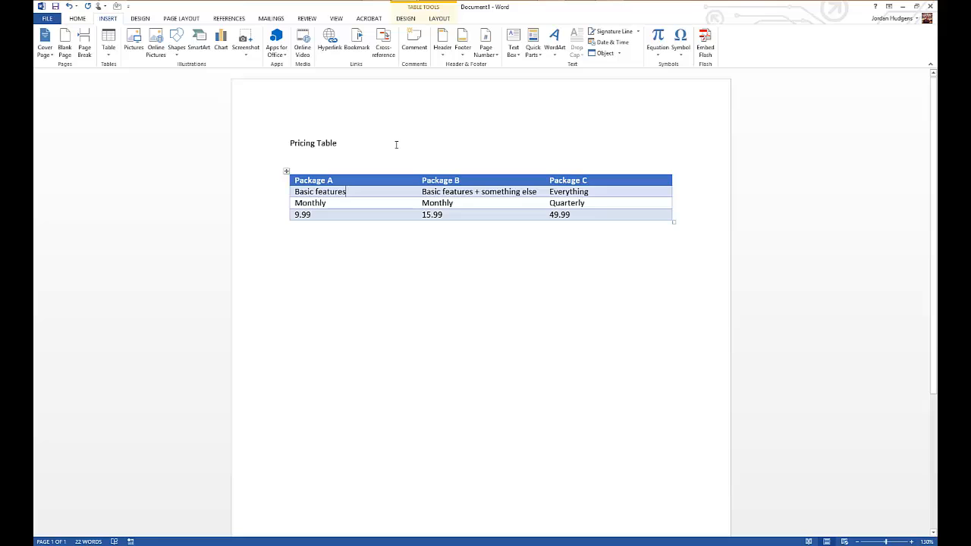
mouse_move(391, 145)
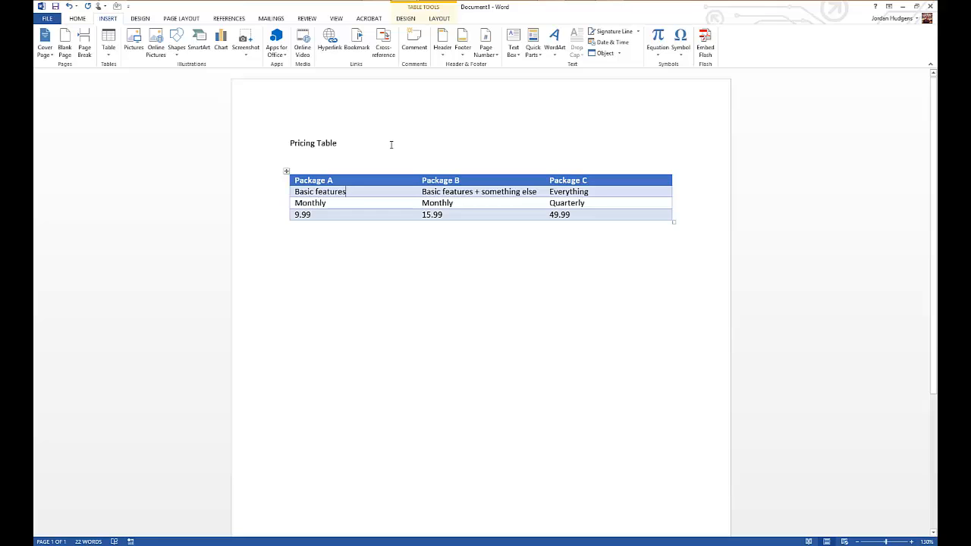